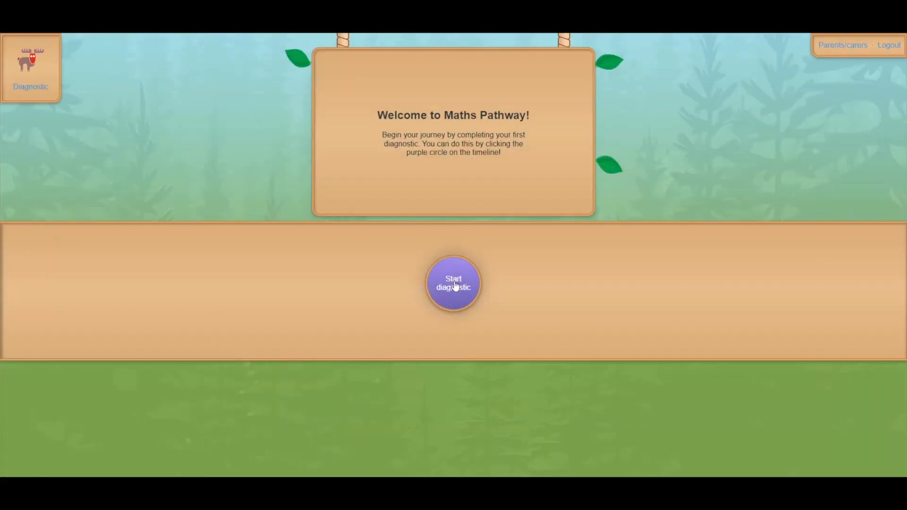
# - Run the diagnostic, skipping the decimal place-value question and continuing past each progress update
pyautogui.click(453, 284)
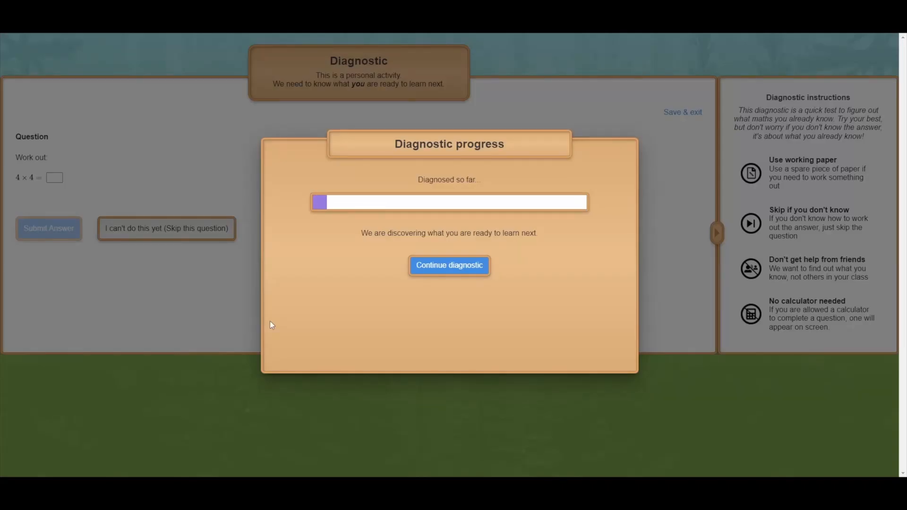
pyautogui.click(449, 265)
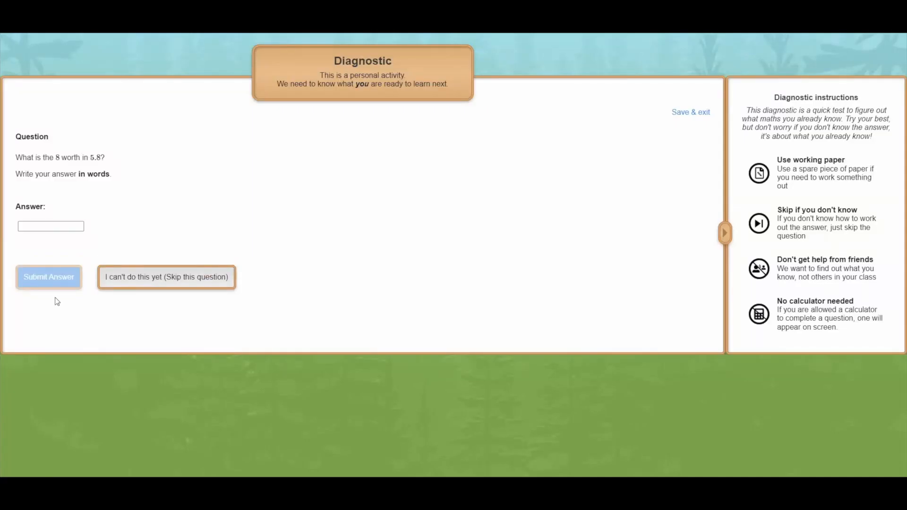
pyautogui.click(166, 277)
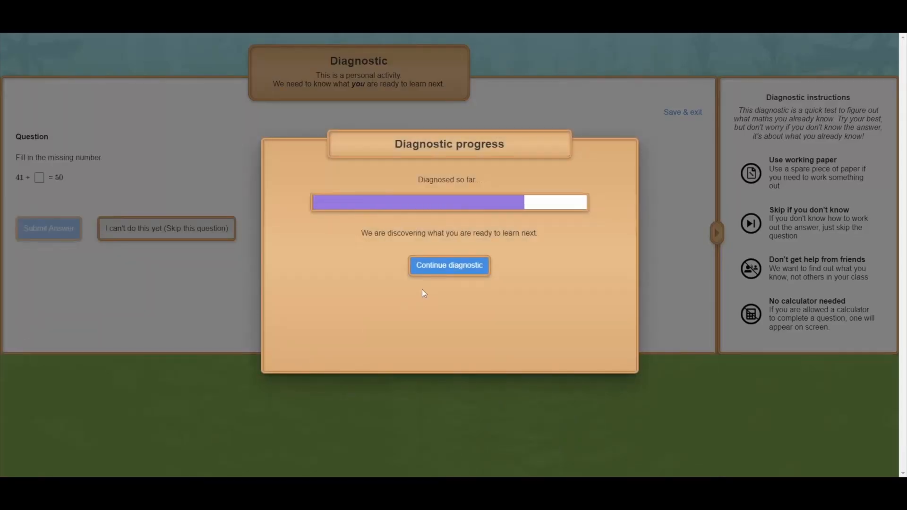
pyautogui.click(450, 265)
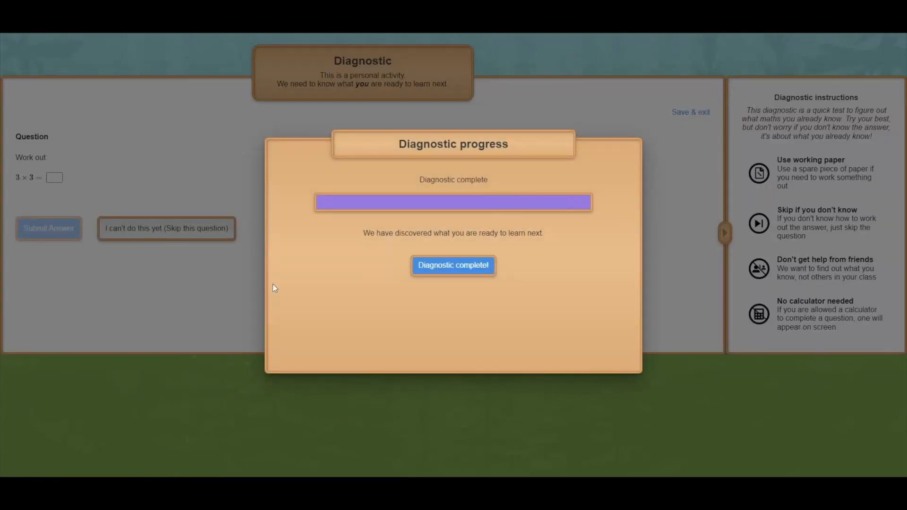
pyautogui.click(454, 265)
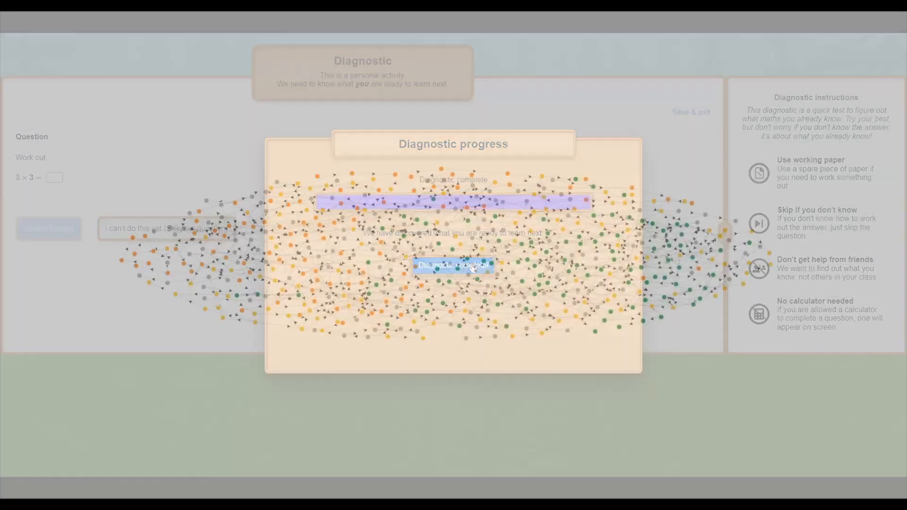
# - Leave the completed diagnostic and load the Cycle 7 timeline
pyautogui.click(453, 265)
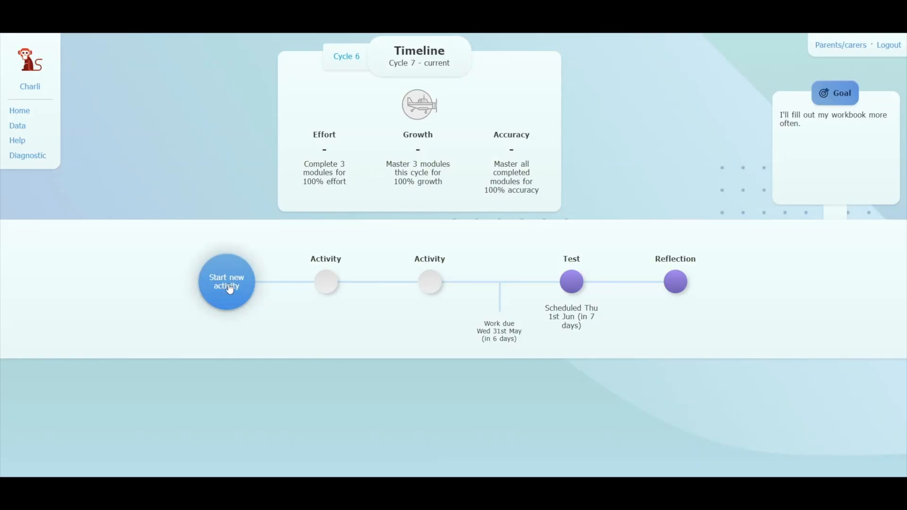
# - Start a new activity and scroll down the Learning Map to Percentage Decrease
pyautogui.click(226, 282)
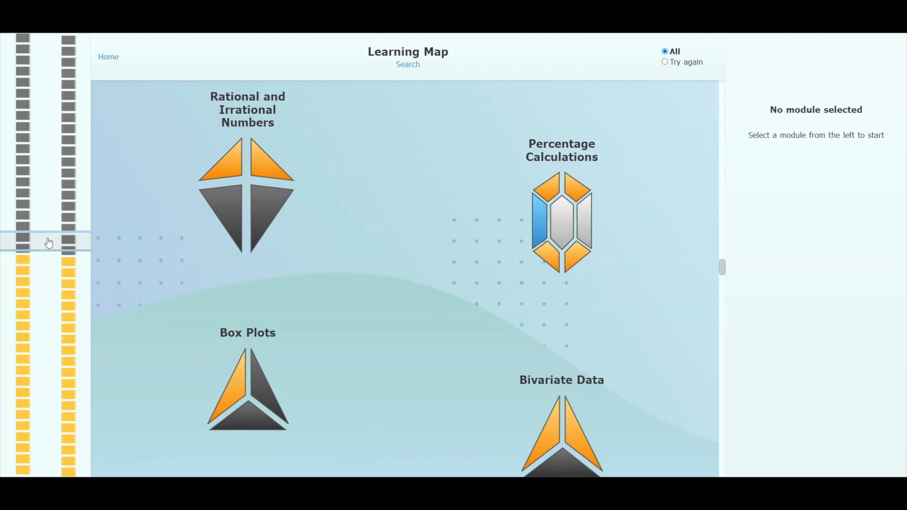
pyautogui.scroll(-3)
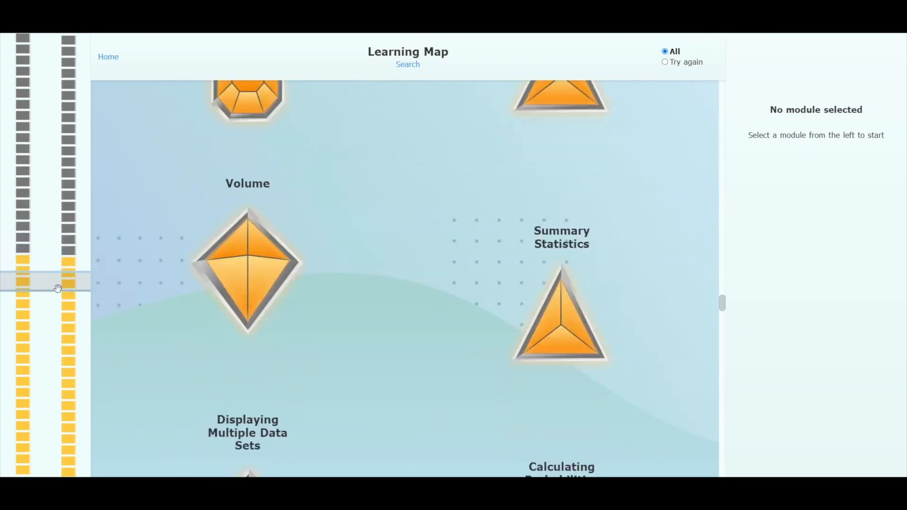
pyautogui.scroll(-3)
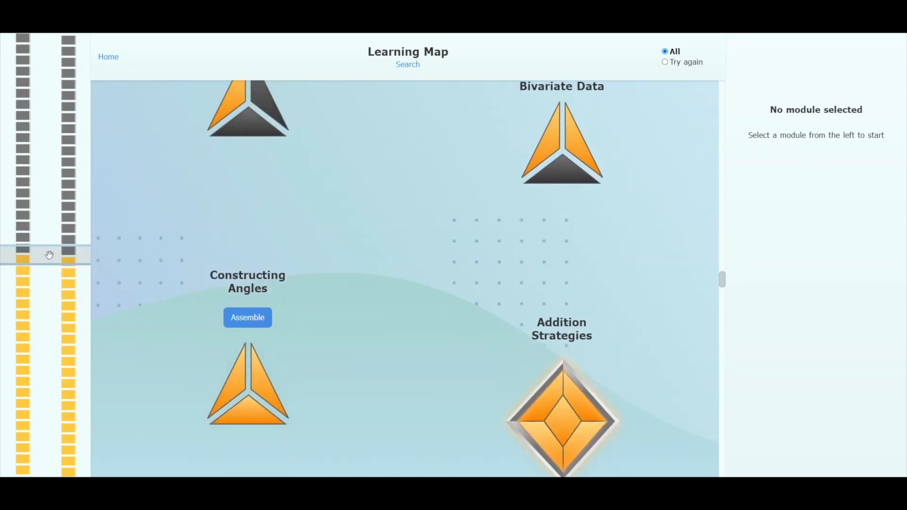
pyautogui.scroll(-3)
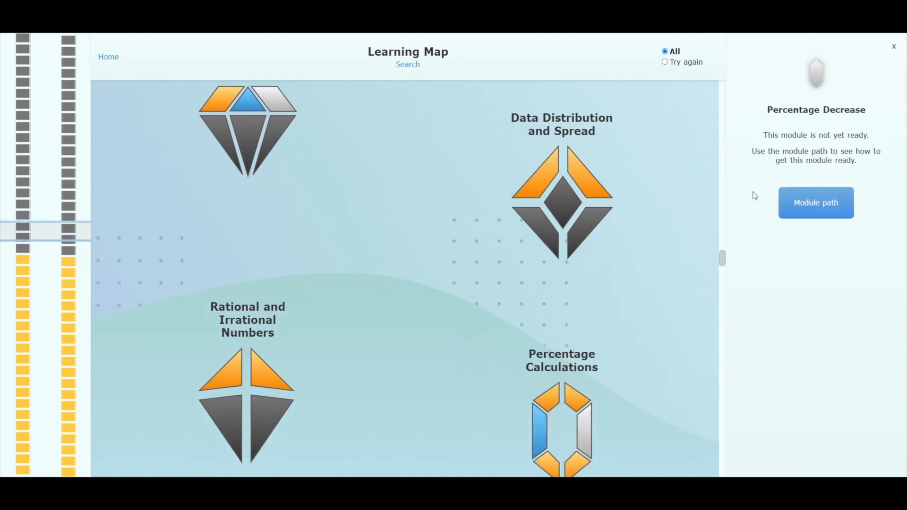
# - Open Percentage Decrease's module path and start Increasing or Decreasing by a Percentage
pyautogui.click(815, 203)
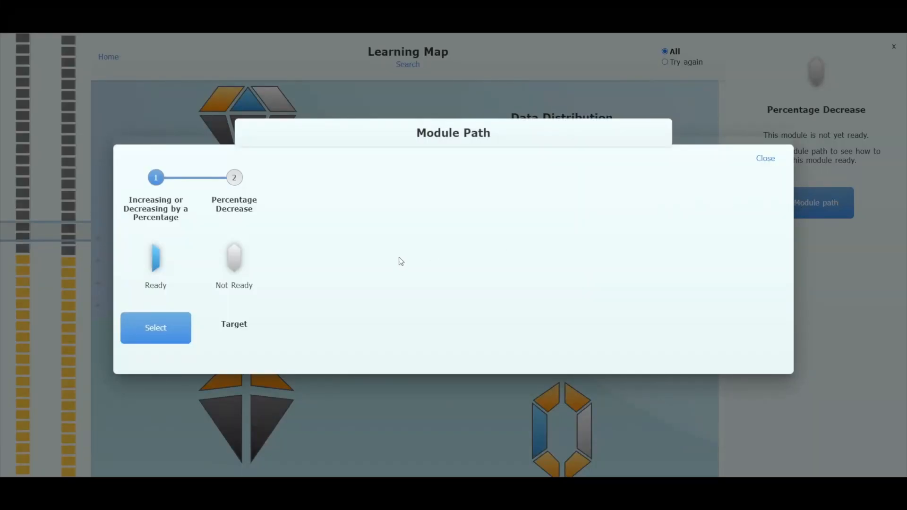
pyautogui.click(765, 159)
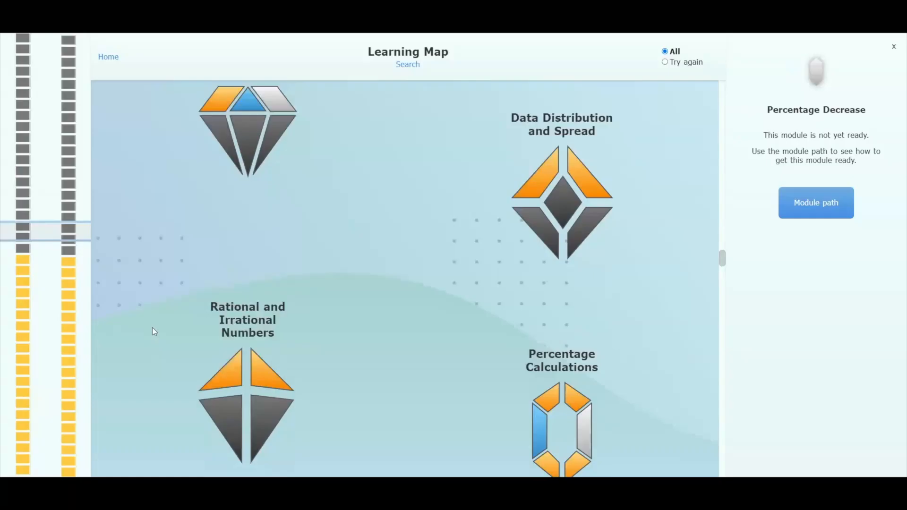
pyautogui.scroll(-3)
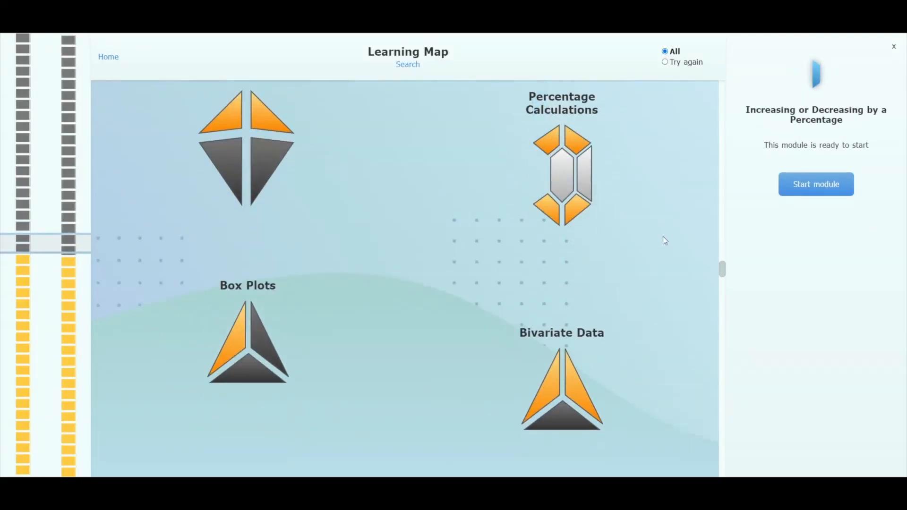
pyautogui.click(816, 184)
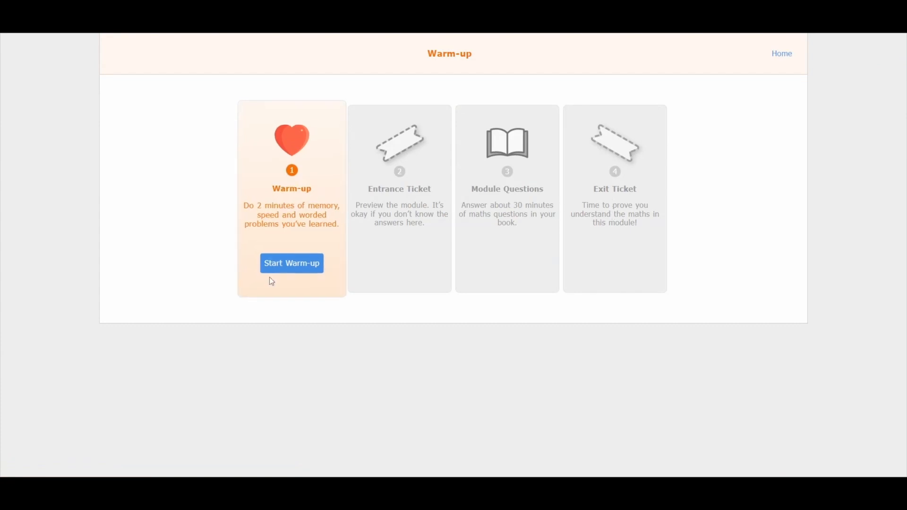
pyautogui.moveTo(286, 263)
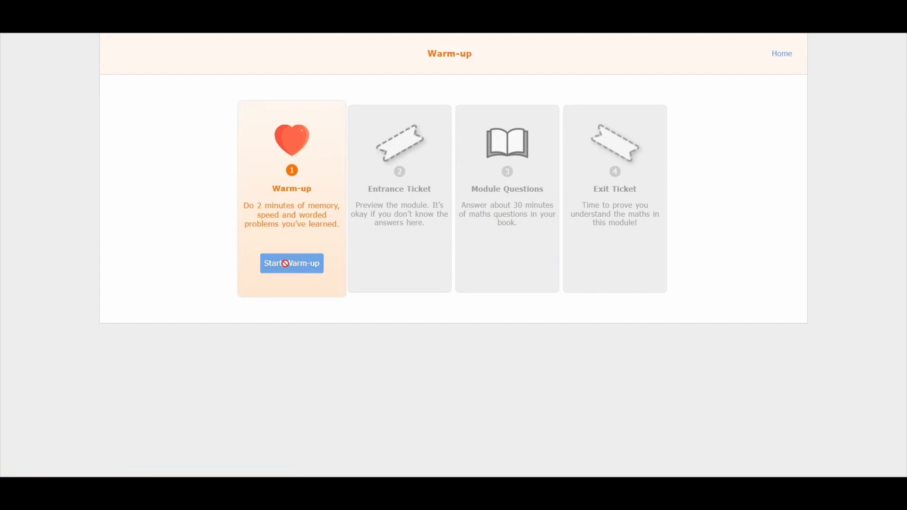
# - Answer the warm-up, then scroll through the entrance ticket's shirt discount question
pyautogui.click(292, 263)
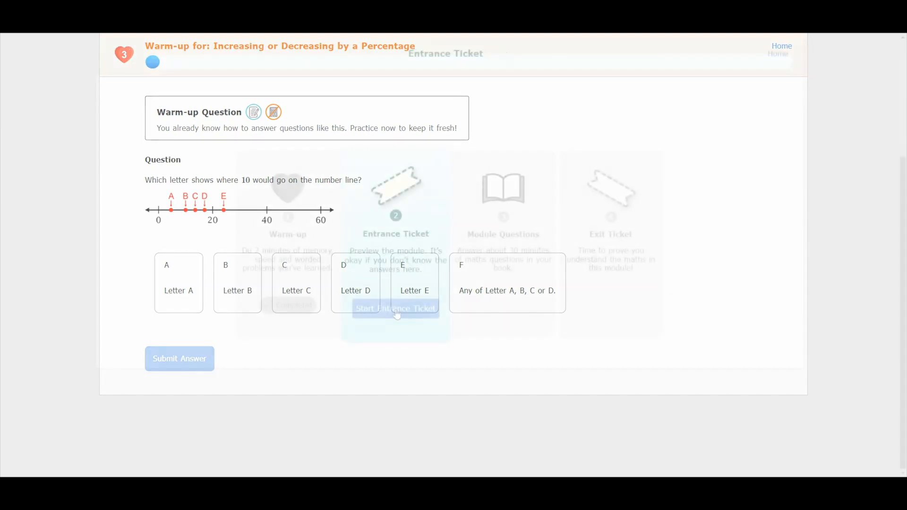
pyautogui.click(395, 309)
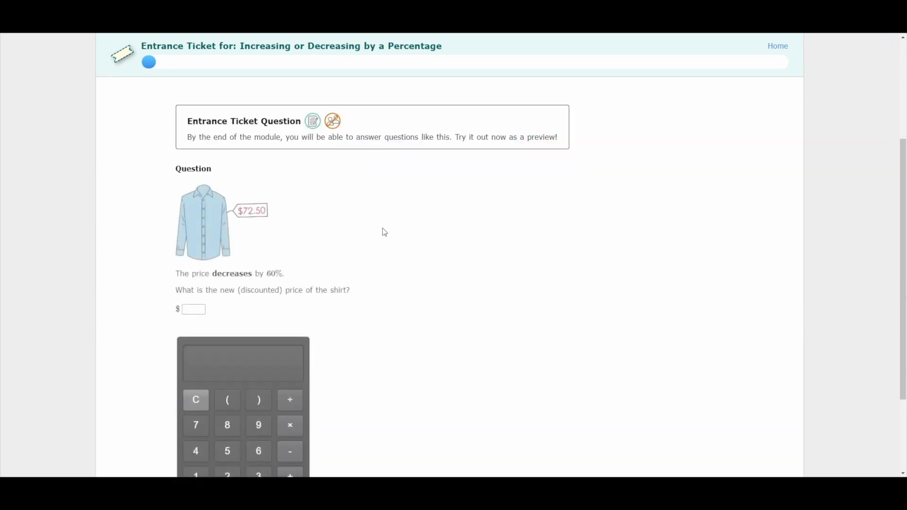
pyautogui.scroll(-3)
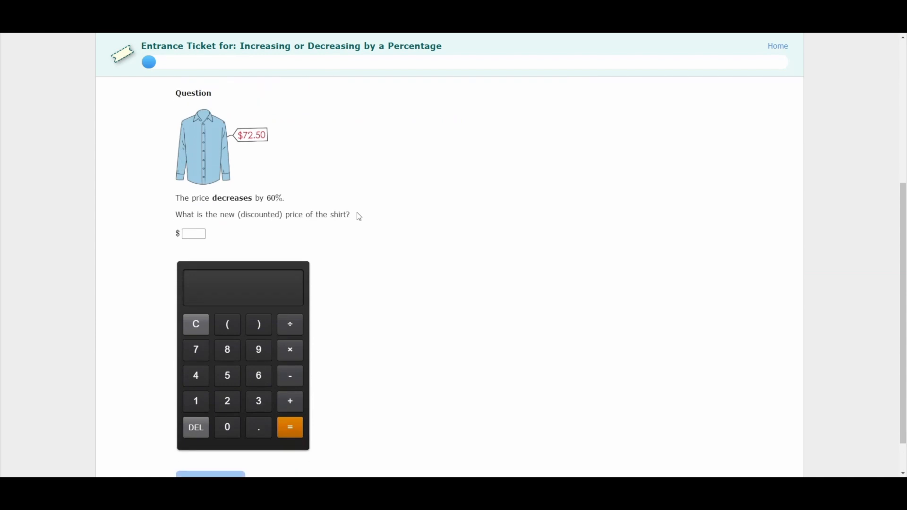
pyautogui.scroll(-3)
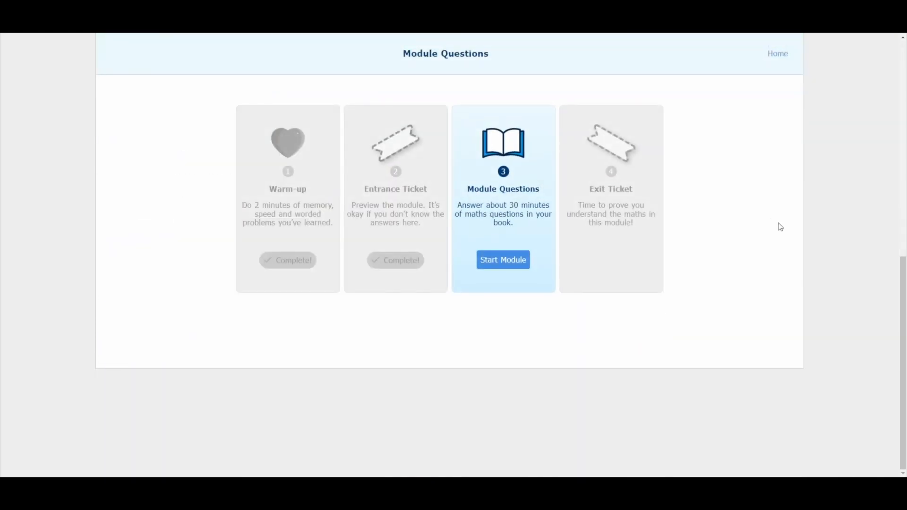
pyautogui.moveTo(501, 271)
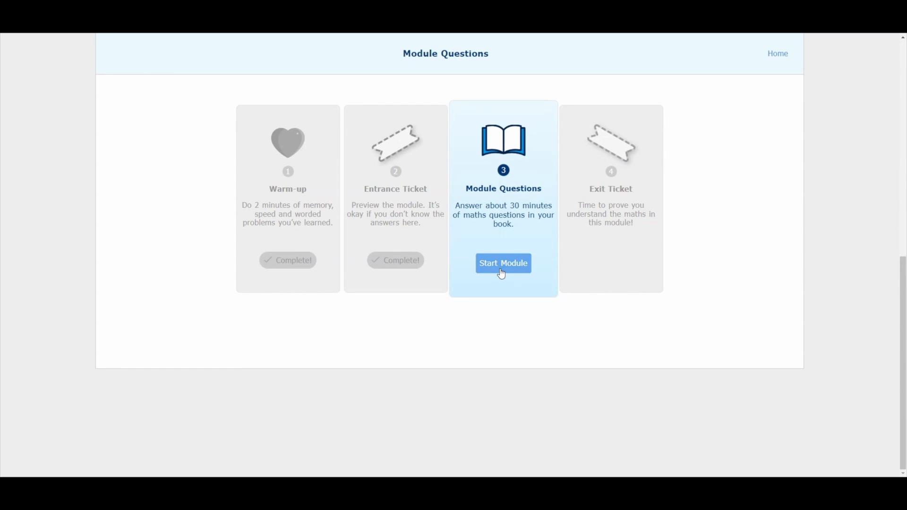
# - Start the module and step through two instruction screens to the 20% discount question
pyautogui.click(503, 263)
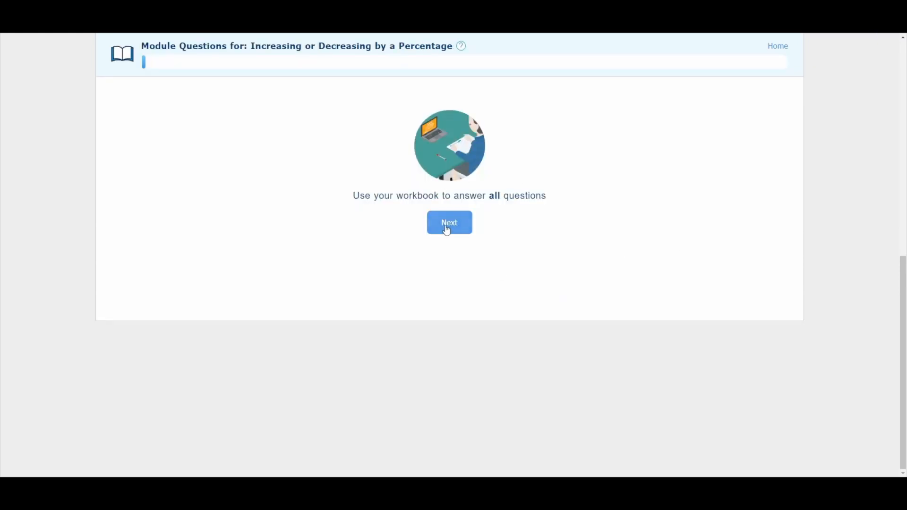
pyautogui.click(449, 222)
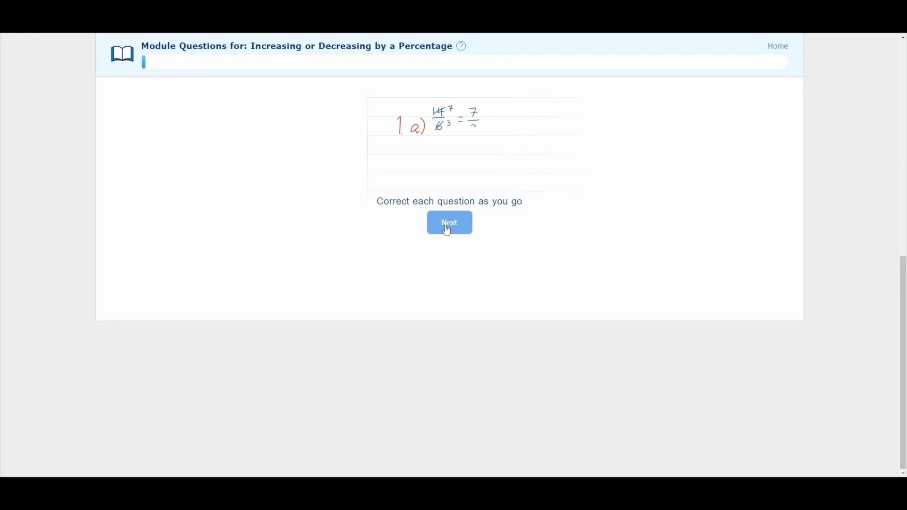
pyautogui.click(449, 222)
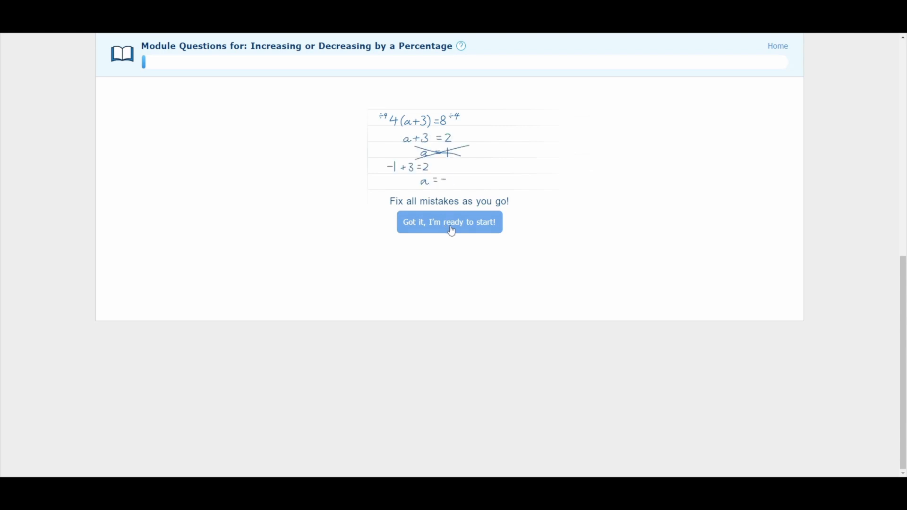
pyautogui.click(450, 222)
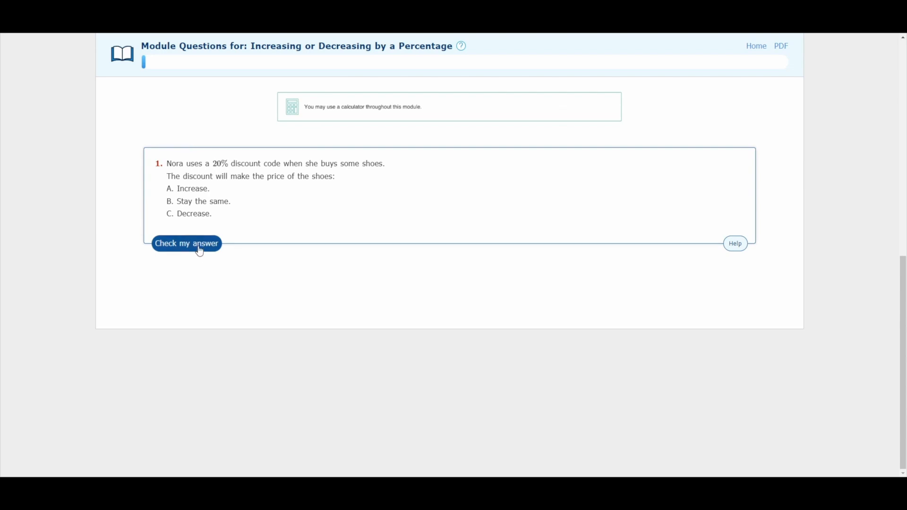
# - Check and complete the shoe discount question and part i), then request help on part iii)
pyautogui.click(186, 243)
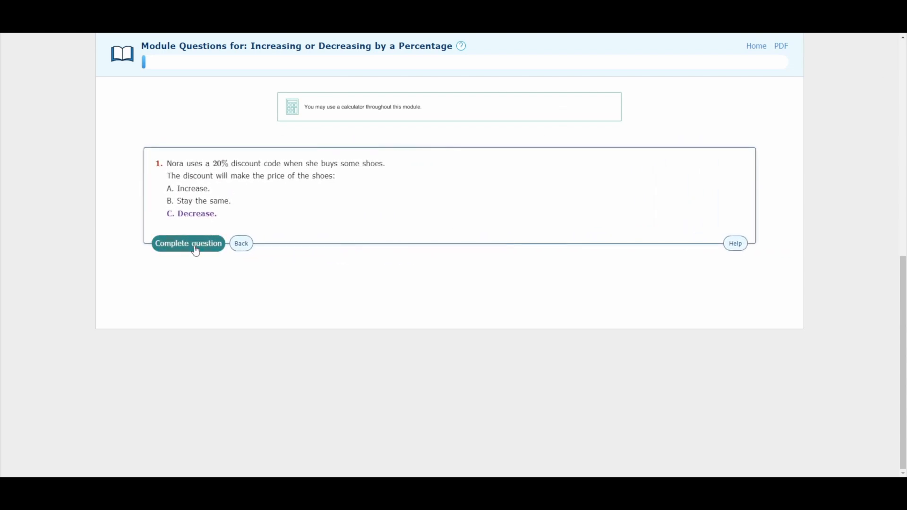
pyautogui.click(188, 243)
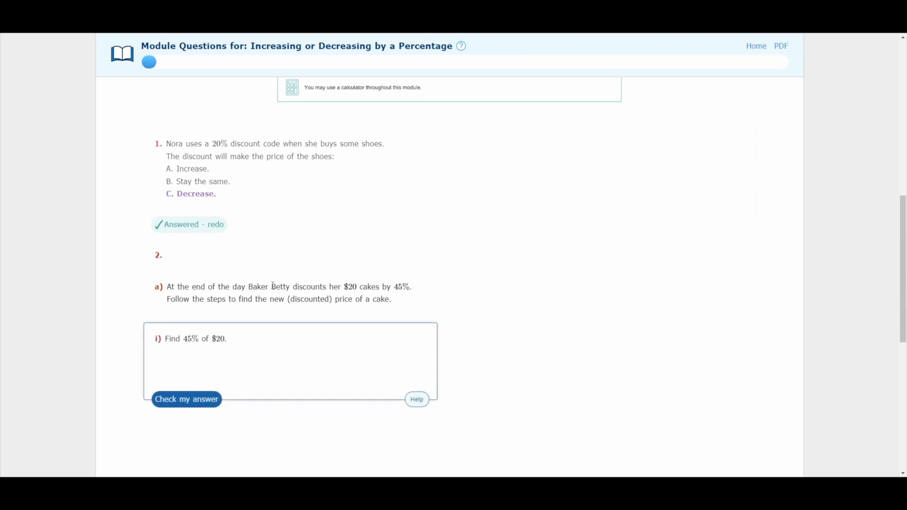
pyautogui.moveTo(187, 399)
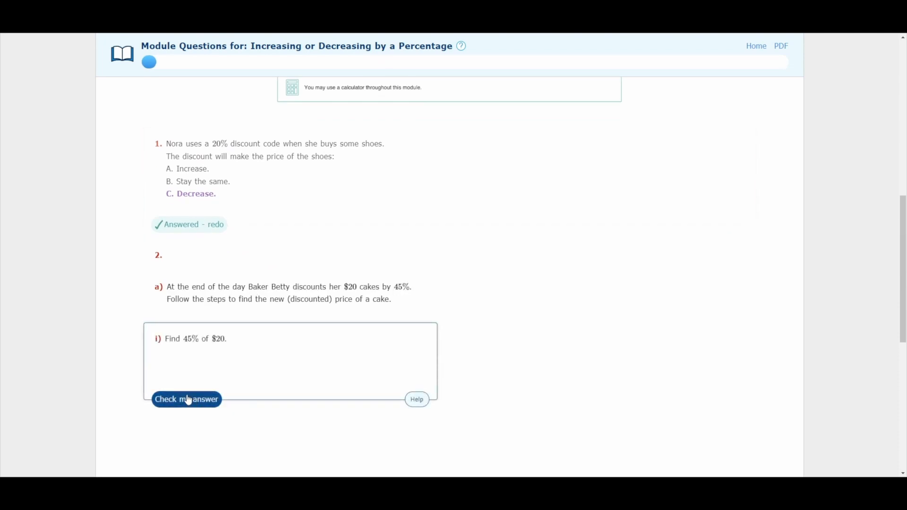
pyautogui.click(187, 399)
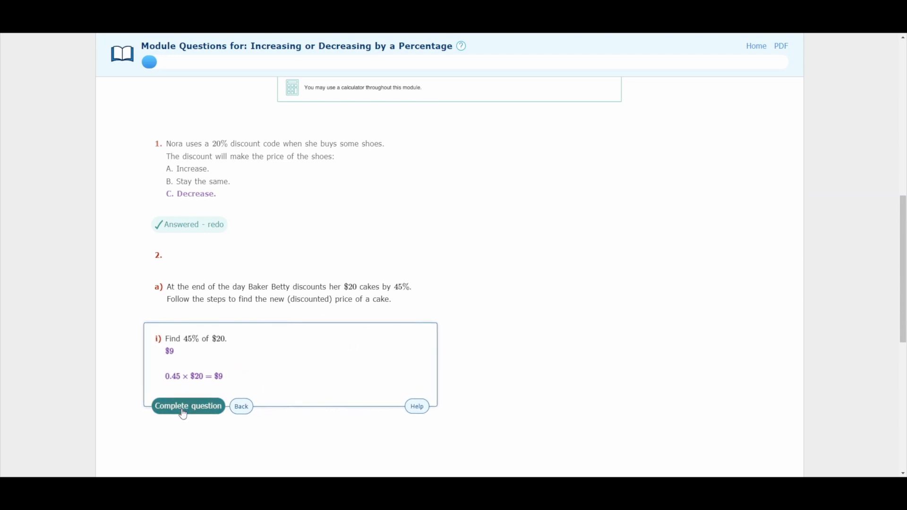
pyautogui.click(188, 406)
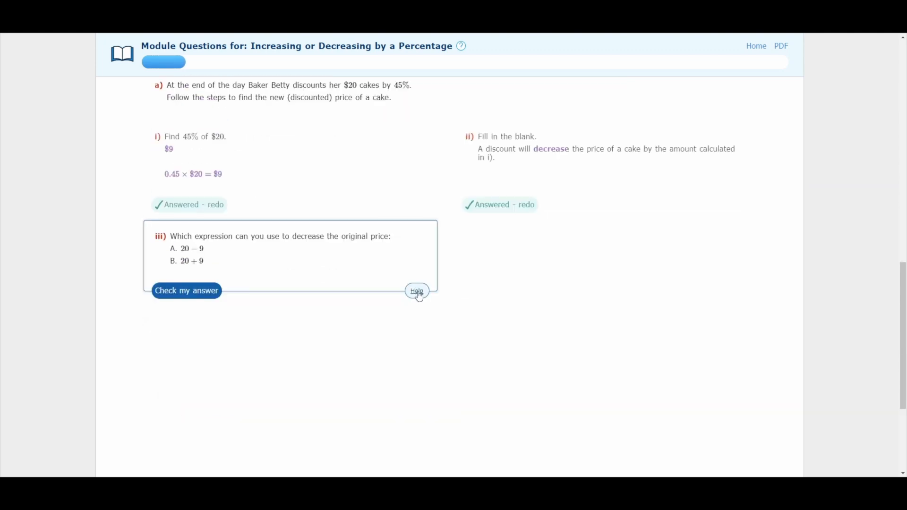
pyautogui.click(416, 291)
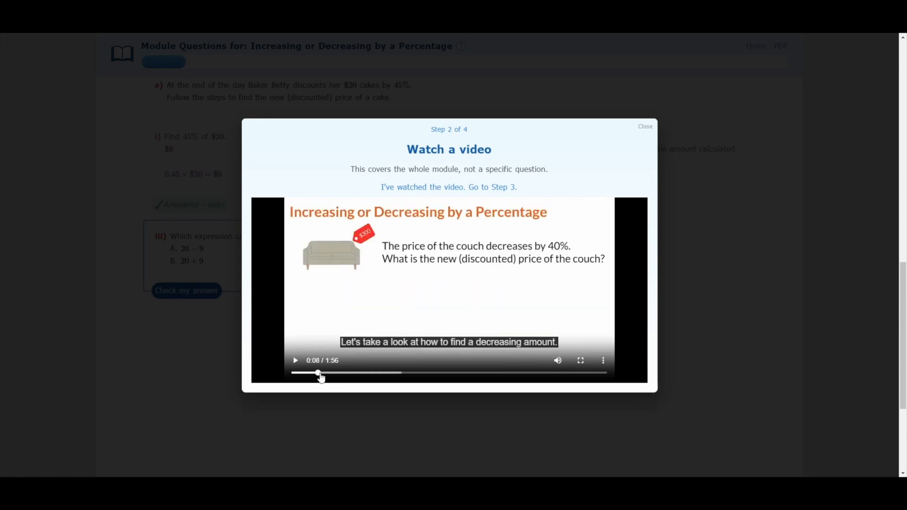
# - Skip ahead through the help video and scroll the classmates who mastered the module
pyautogui.moveTo(320, 373); pyautogui.dragTo(405, 373)
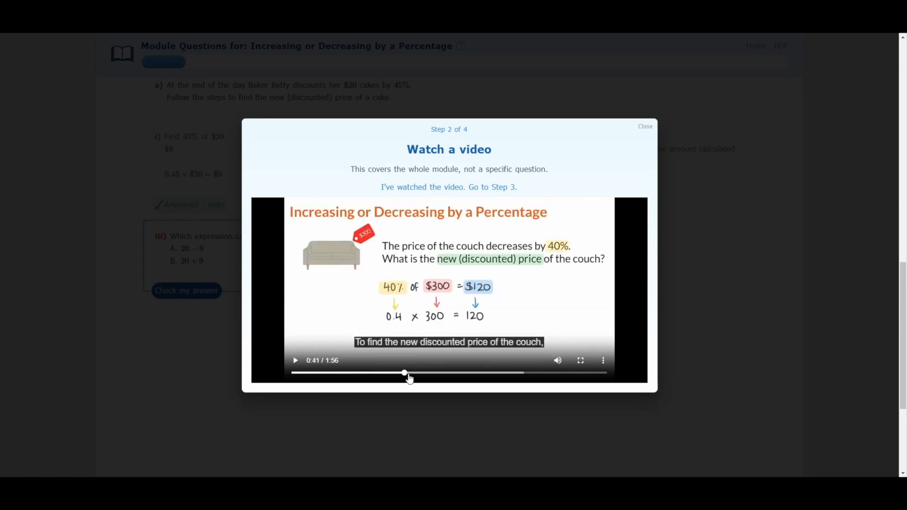
pyautogui.moveTo(405, 373); pyautogui.dragTo(504, 373)
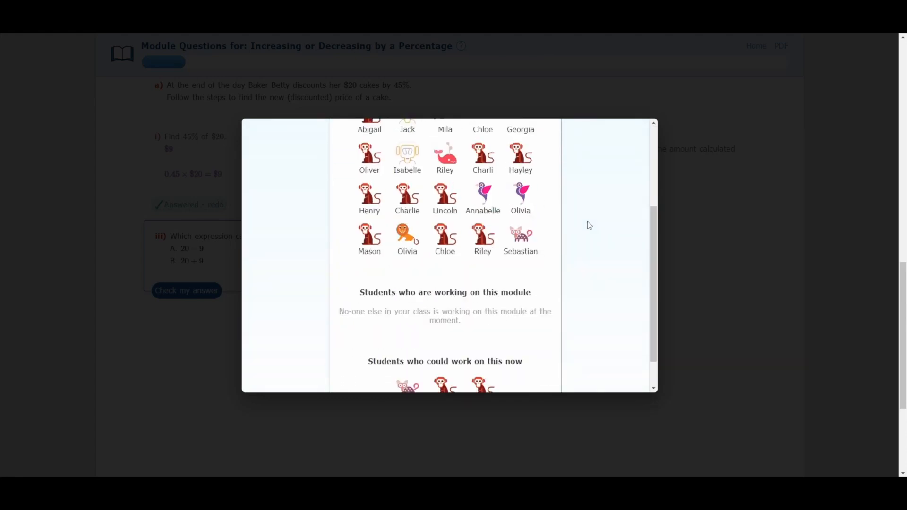
pyautogui.scroll(-3)
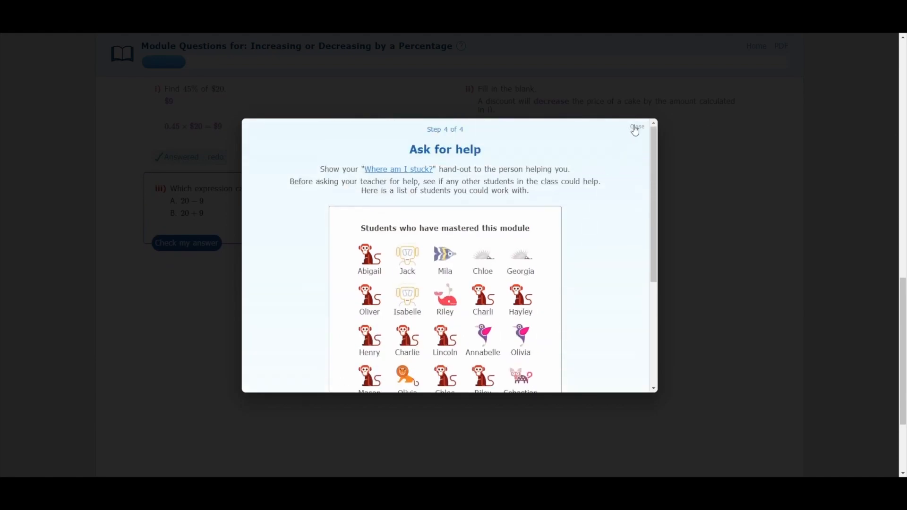
# - Close help, start the Exit Ticket, and calculate 45000 × 1.35 = 60750
pyautogui.click(638, 127)
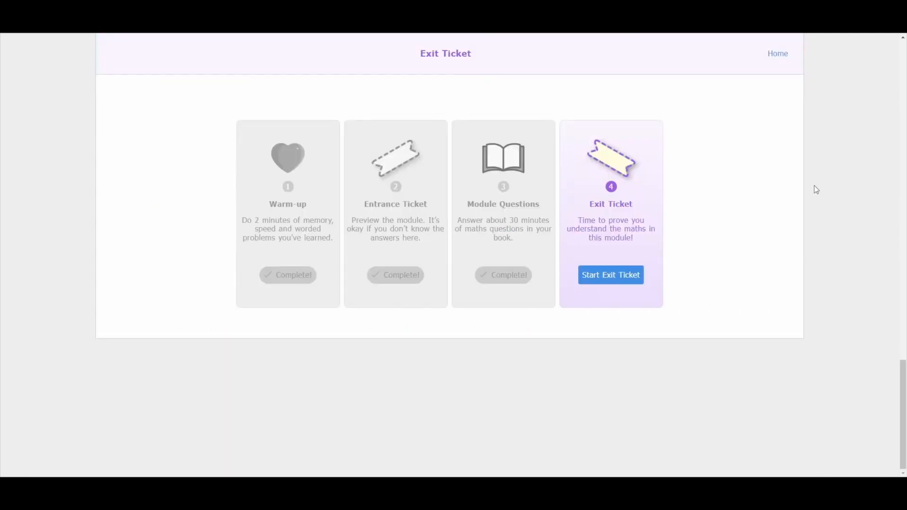
pyautogui.click(611, 275)
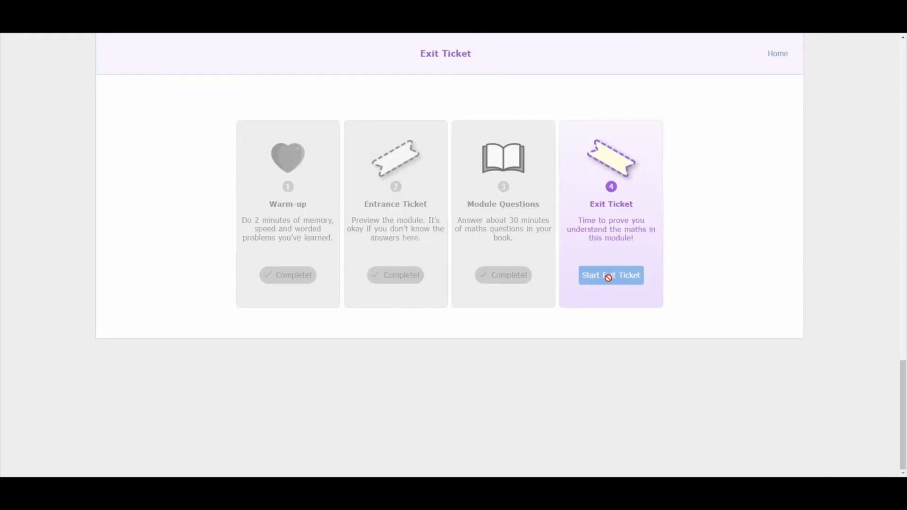
pyautogui.click(611, 275)
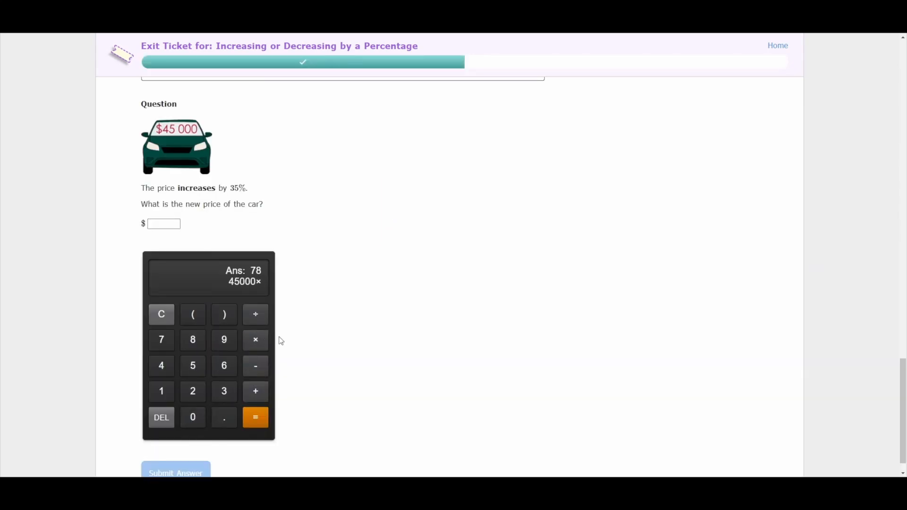
pyautogui.click(255, 417)
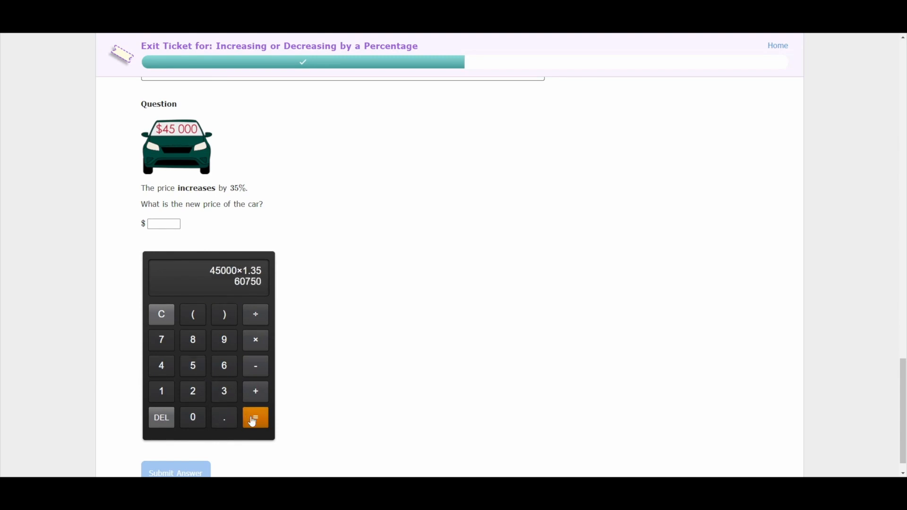
pyautogui.click(175, 472)
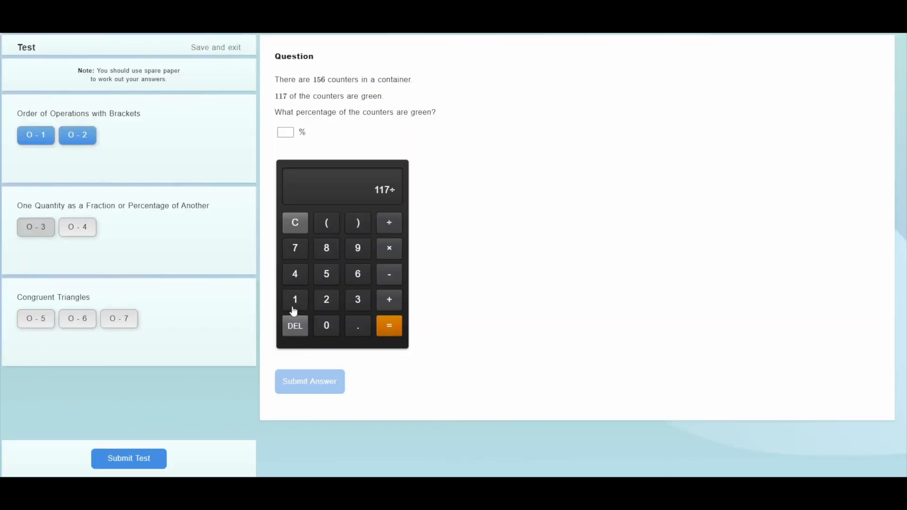
# - Compute 117 ÷ 156, submit 75 as the counters answer, and confirm test submission
pyautogui.click(388, 325)
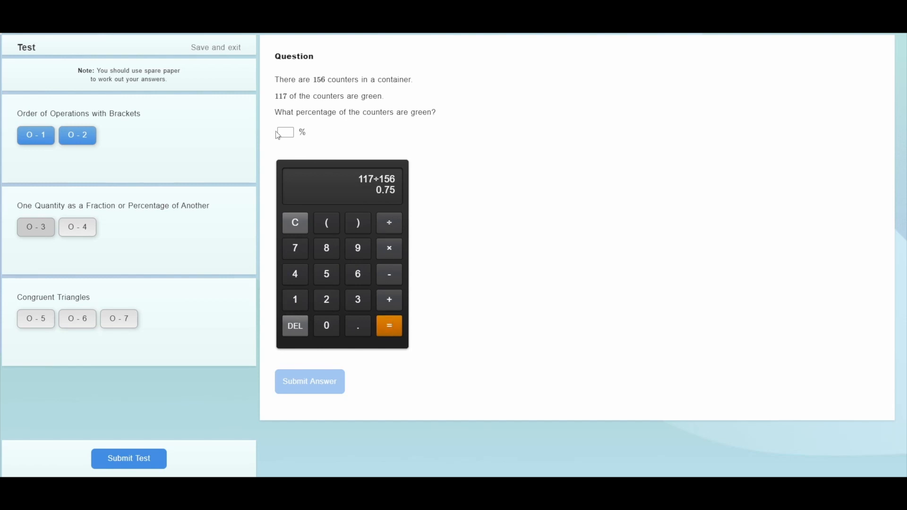
pyautogui.write('75')
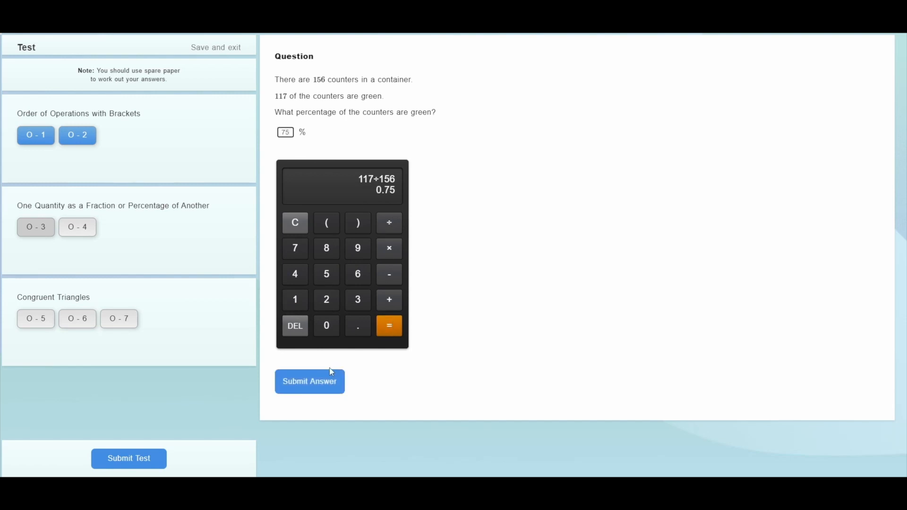
pyautogui.click(129, 459)
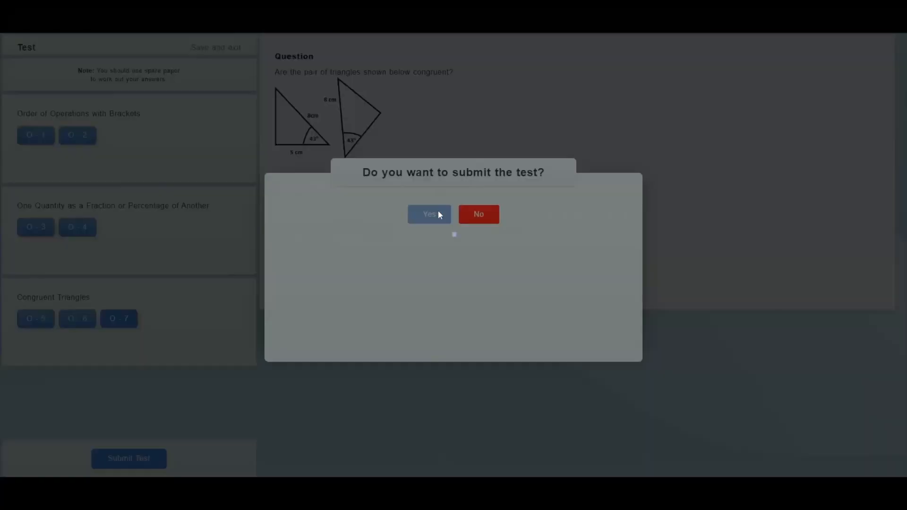
pyautogui.click(429, 214)
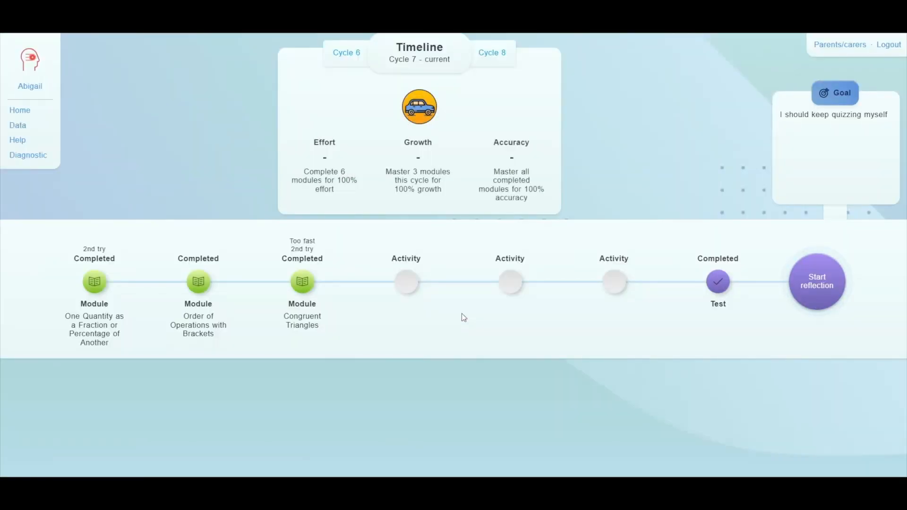
# - Step through the reflection questions and reveal modules assigned, modules completed and effort score
pyautogui.click(817, 281)
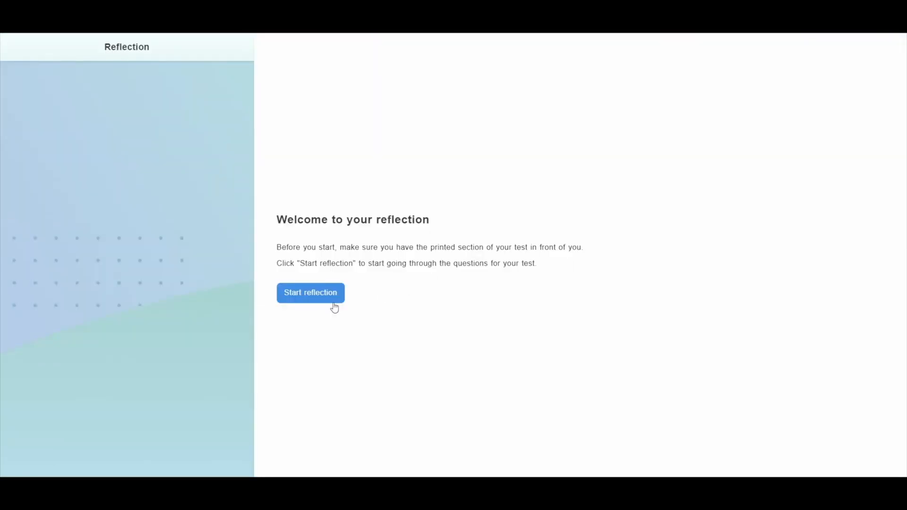
pyautogui.click(310, 293)
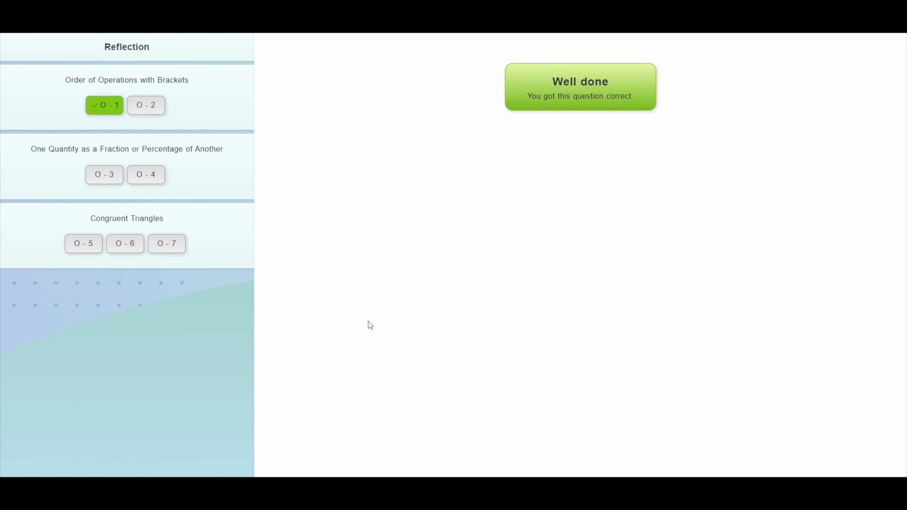
pyautogui.click(146, 105)
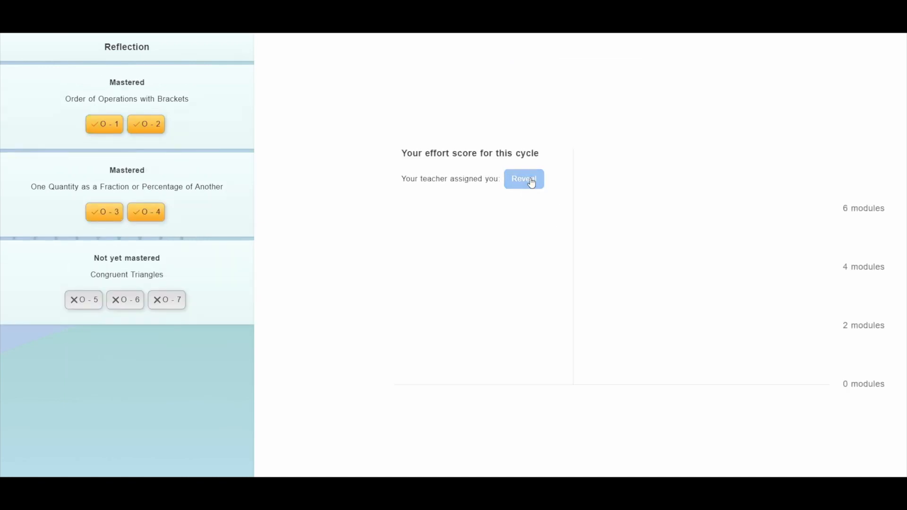
pyautogui.click(524, 179)
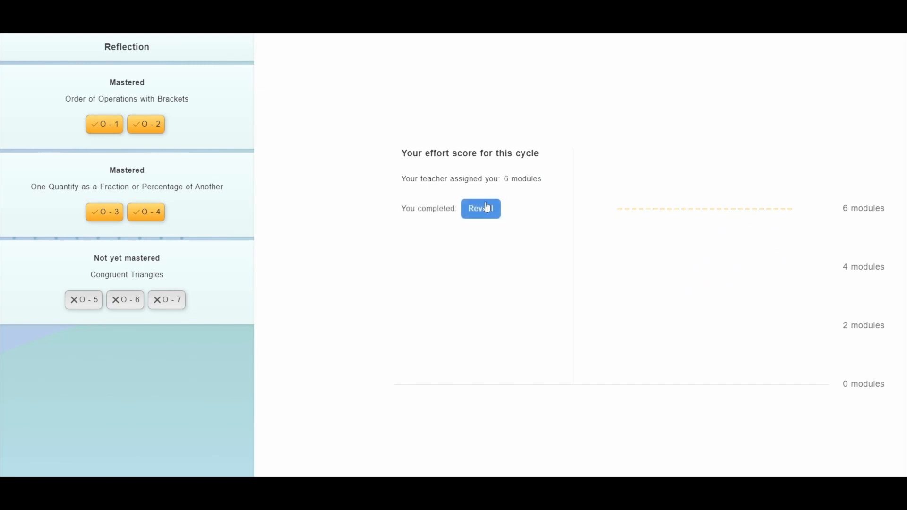
pyautogui.click(481, 208)
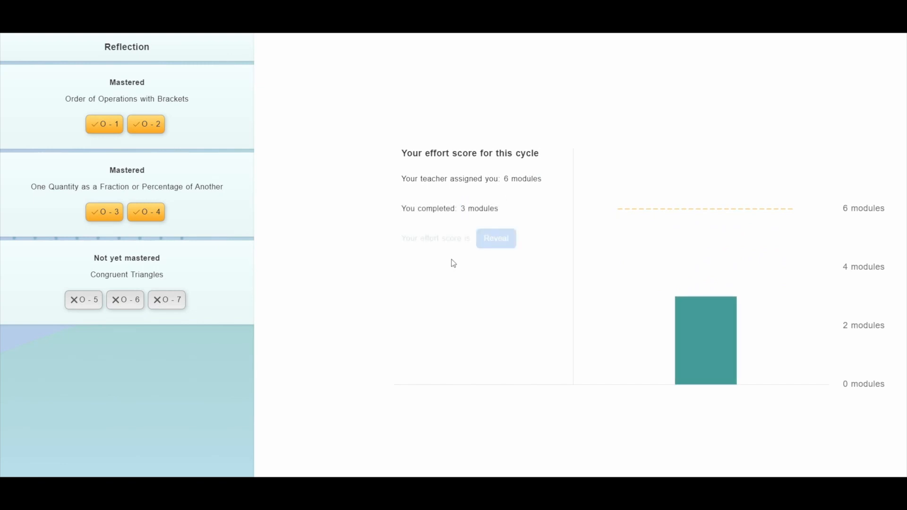
pyautogui.click(496, 238)
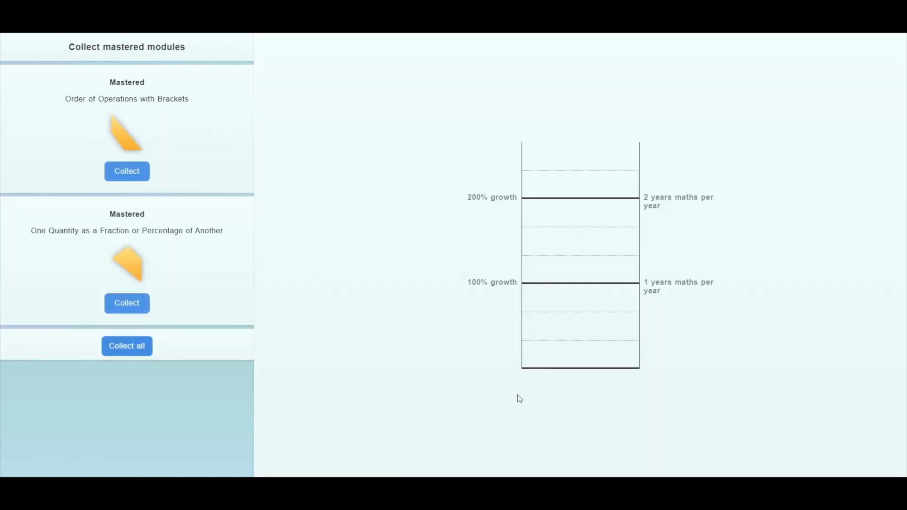
# - Collect the Order of Operations with Brackets and One Quantity as a Fraction or Percentage of Another modules
pyautogui.click(126, 171)
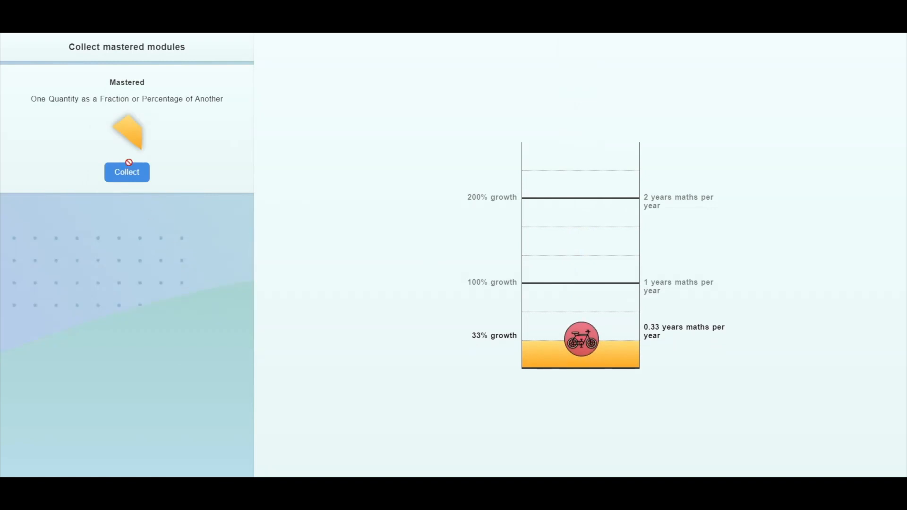
pyautogui.click(127, 172)
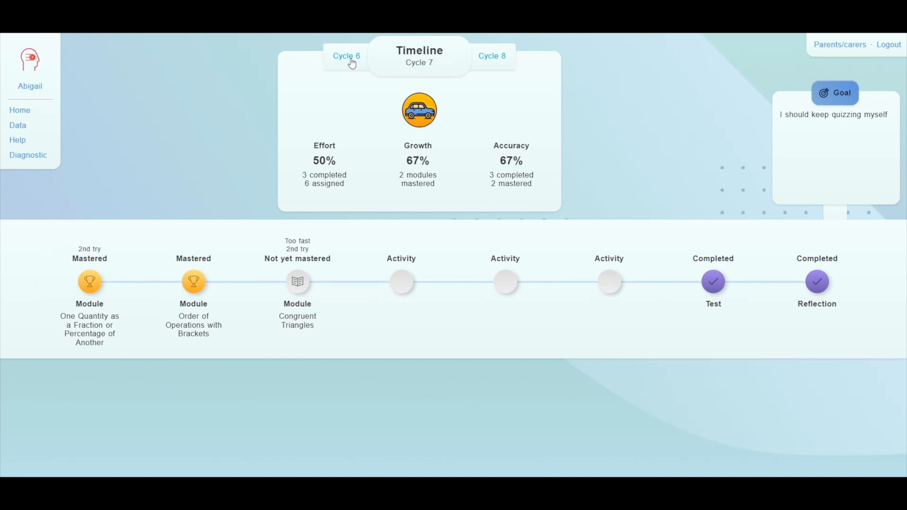
# - Page back through earlier cycles on the Timeline, from Cycle 7 toward Cycle 3
pyautogui.click(346, 57)
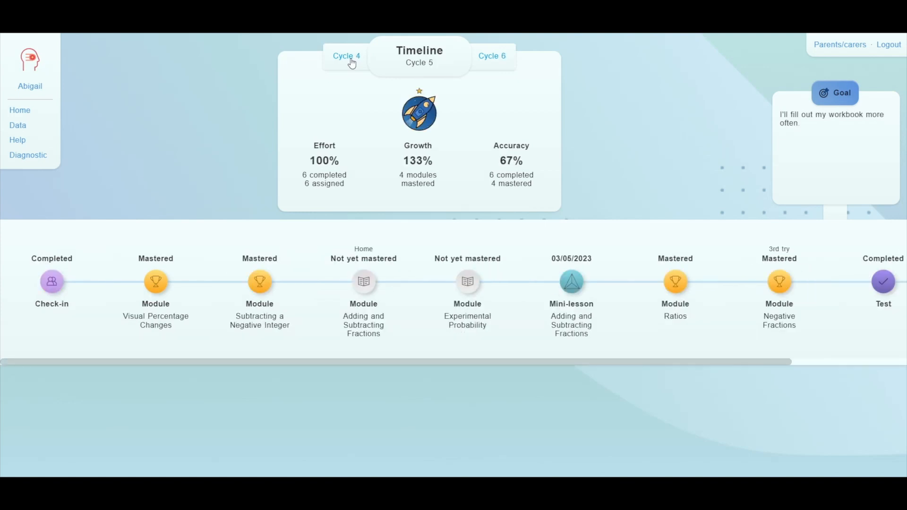
pyautogui.click(346, 56)
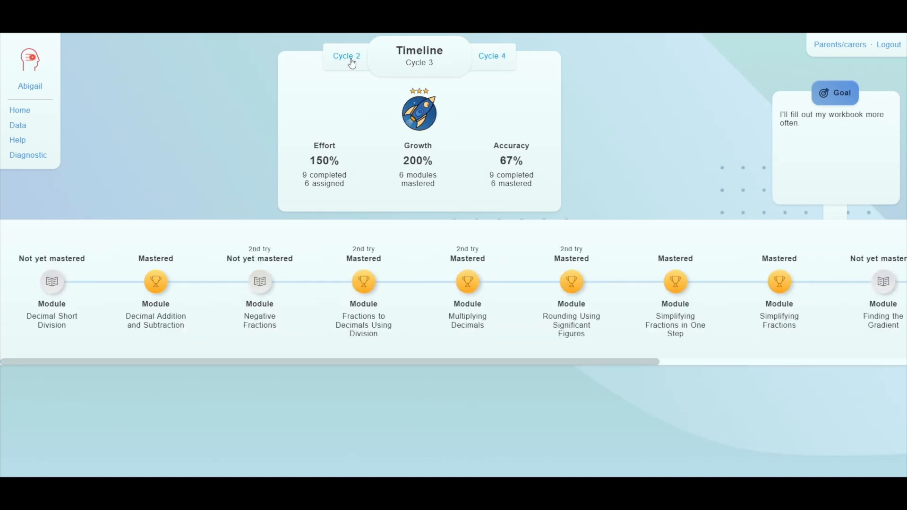
pyautogui.click(345, 56)
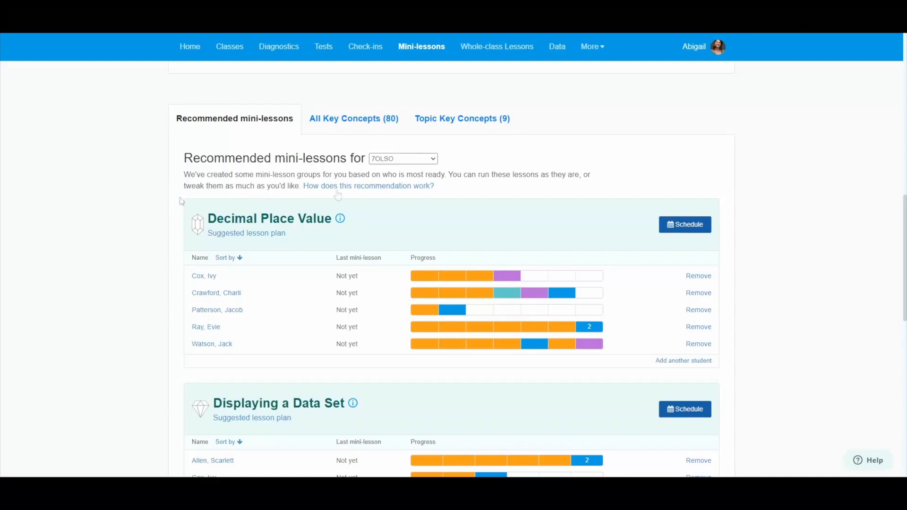
# - Fetch the Summary Statistics lesson plan PDF from the Statistics topic key concepts
pyautogui.click(462, 119)
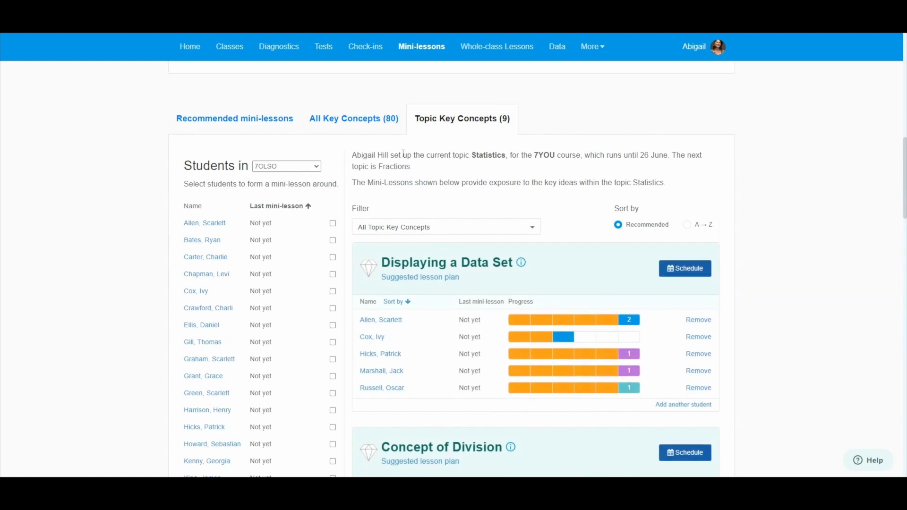
pyautogui.scroll(-3)
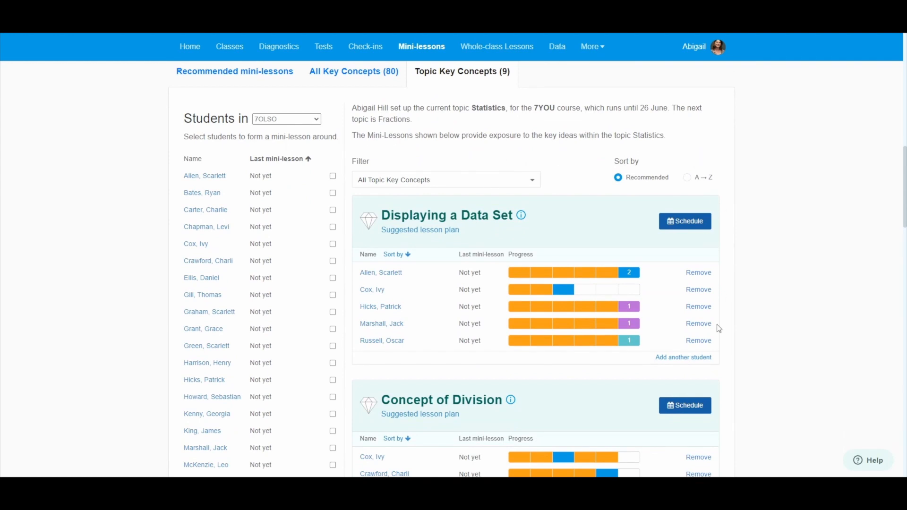
pyautogui.click(683, 357)
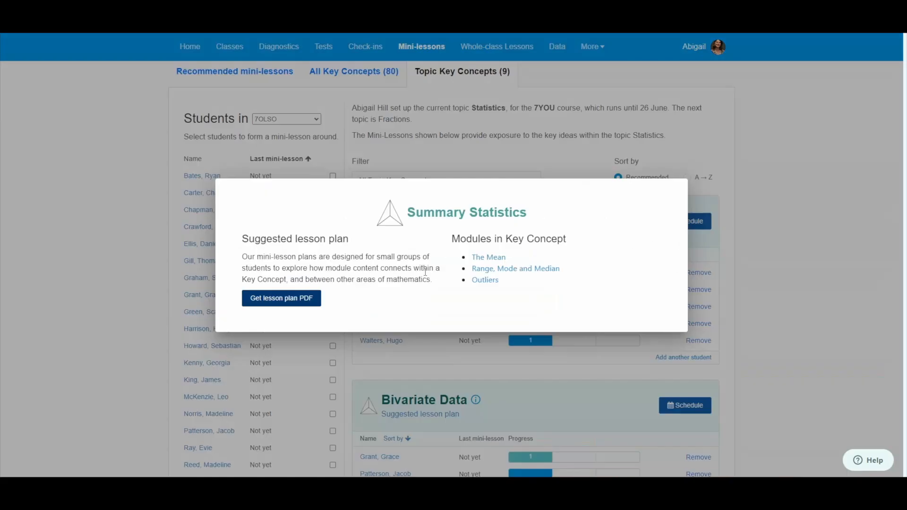
pyautogui.click(281, 298)
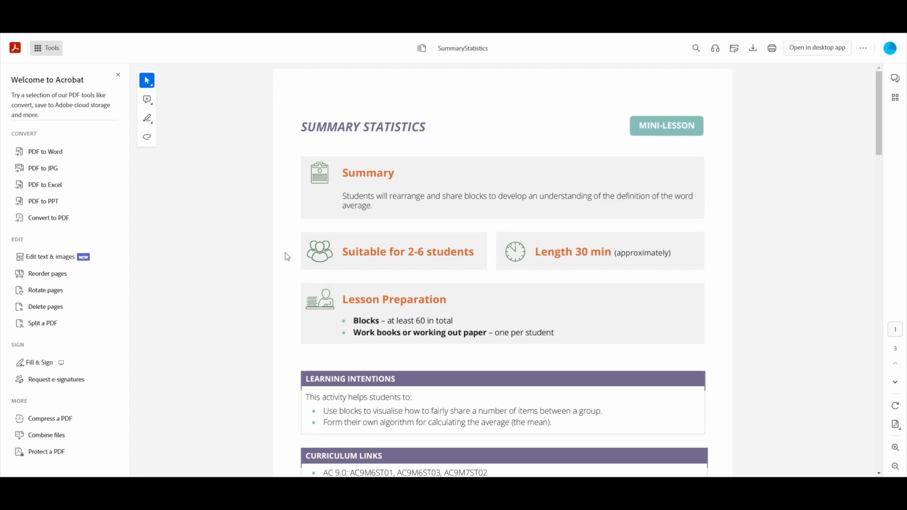
pyautogui.scroll(-3)
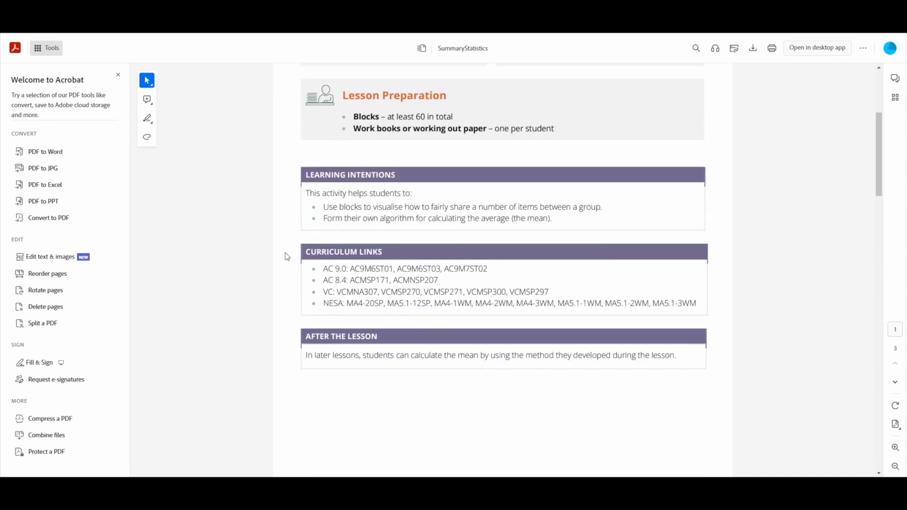
pyautogui.scroll(-3)
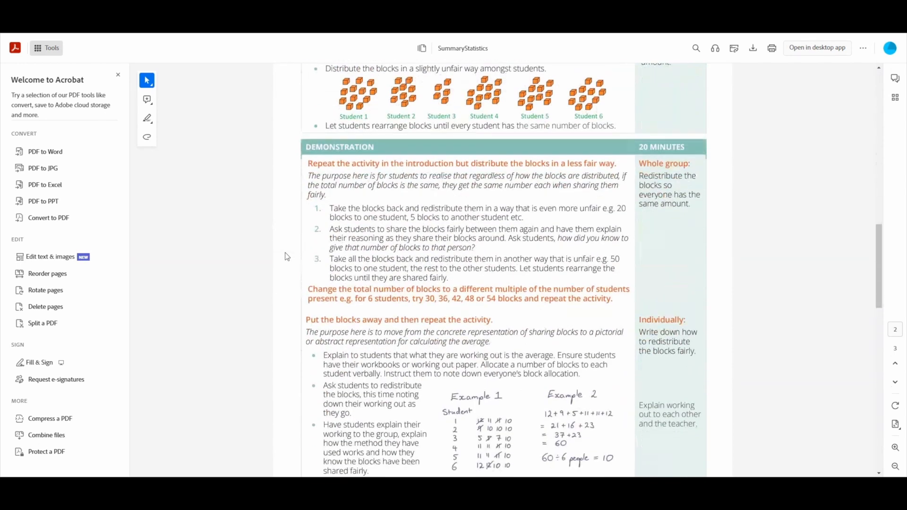
pyautogui.scroll(-3)
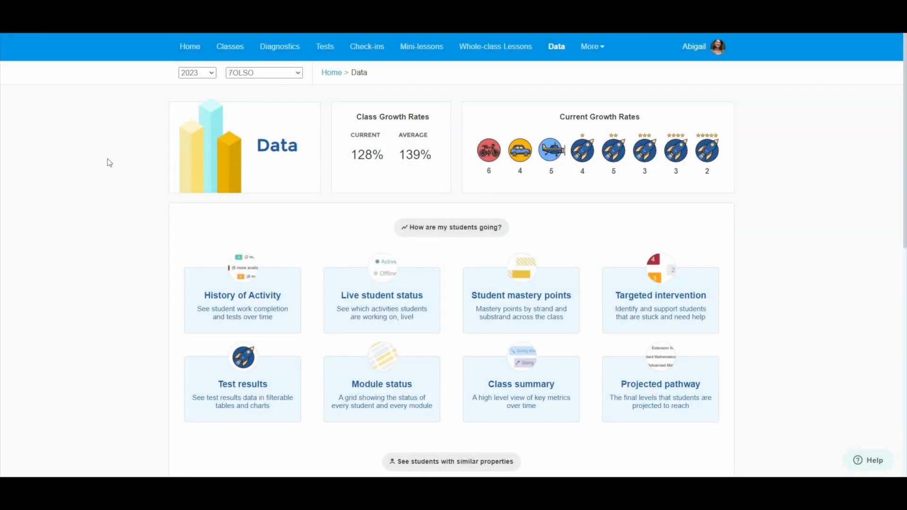
pyautogui.moveTo(726, 251)
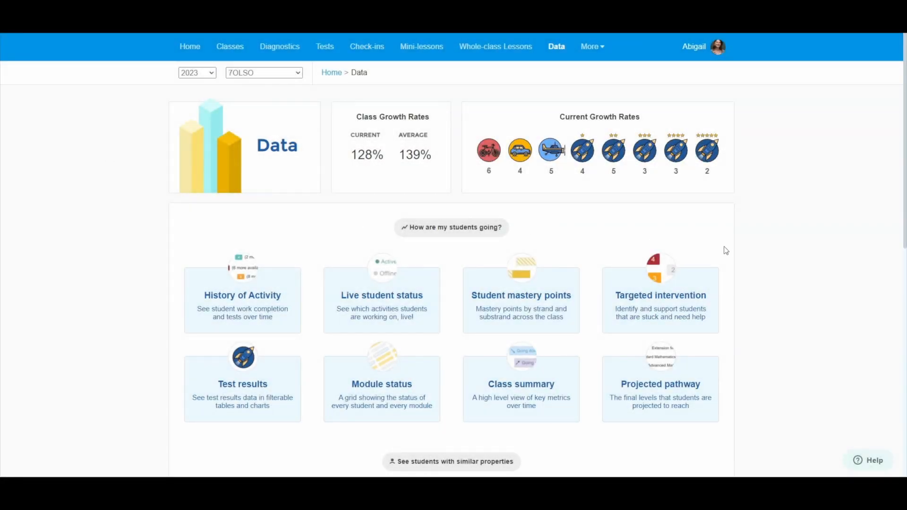
# - Open Ryan Bates' Connecting Fractions and Decimals module history from the targeted intervention list
pyautogui.click(661, 300)
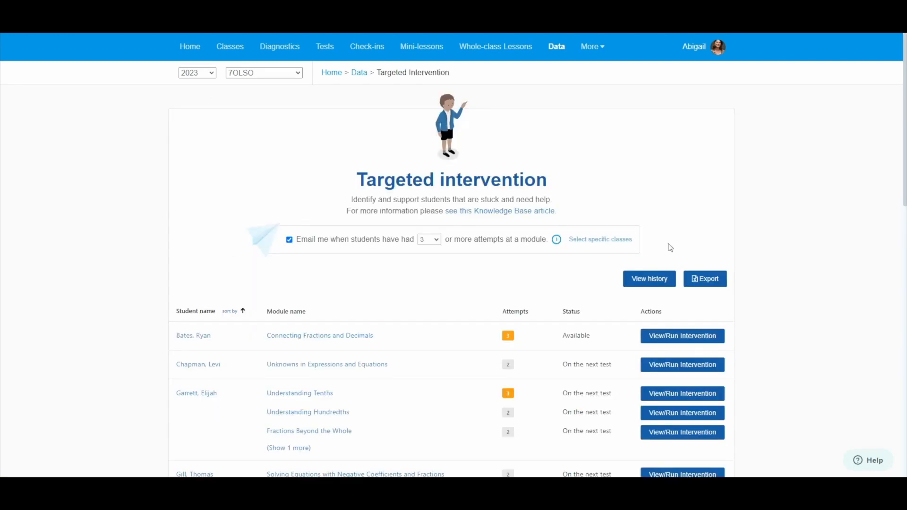
pyautogui.scroll(-3)
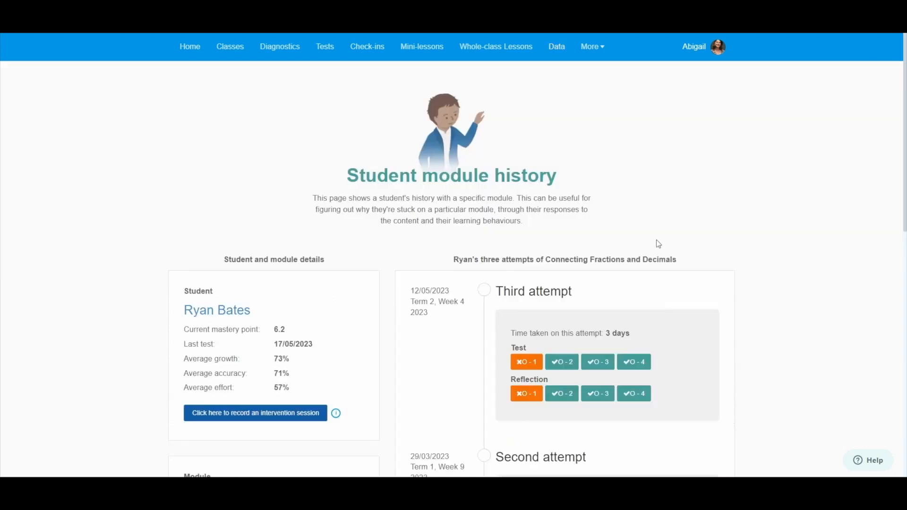
pyautogui.moveTo(389, 194)
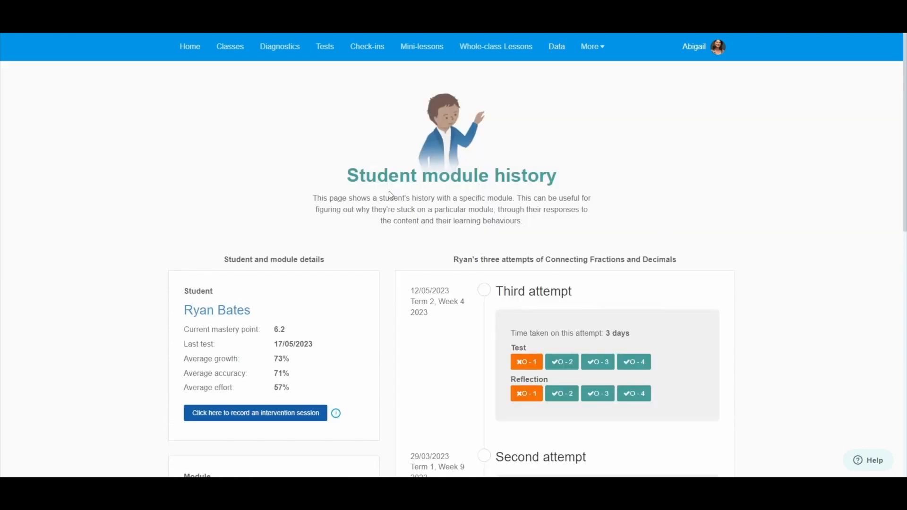
pyautogui.scroll(-3)
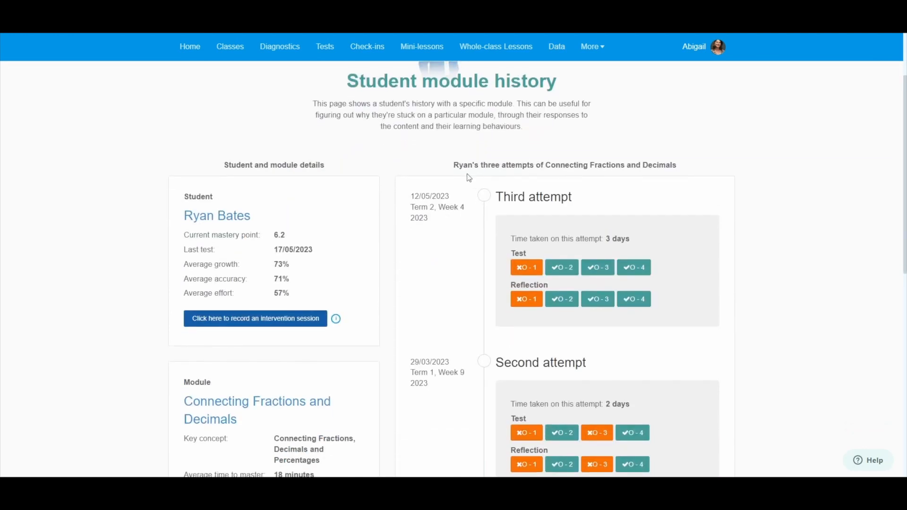
pyautogui.scroll(-3)
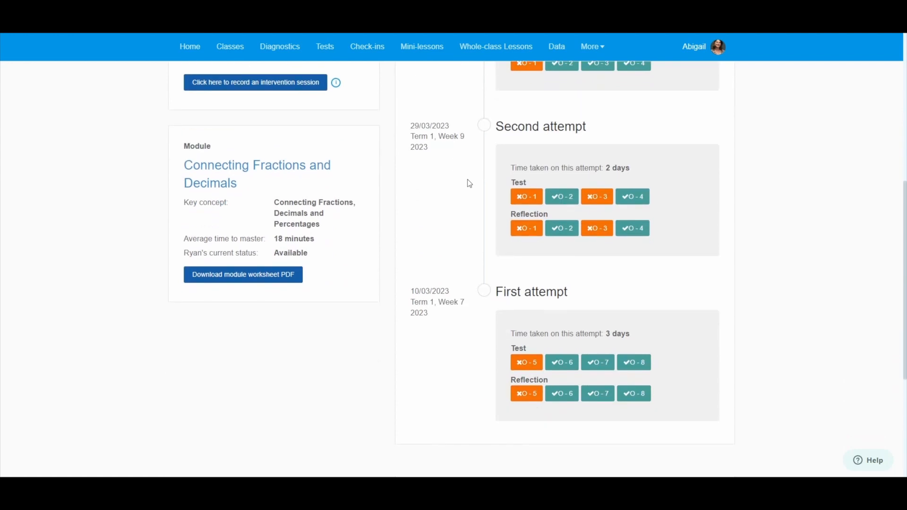
# - Bring up the Record a Targeted Intervention form, then switch to Whole-class Lessons
pyautogui.click(255, 82)
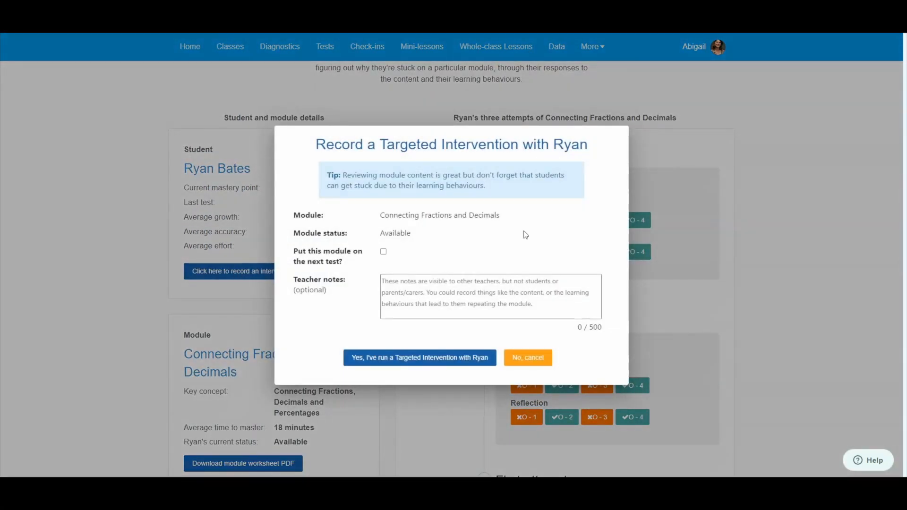
pyautogui.moveTo(449, 256)
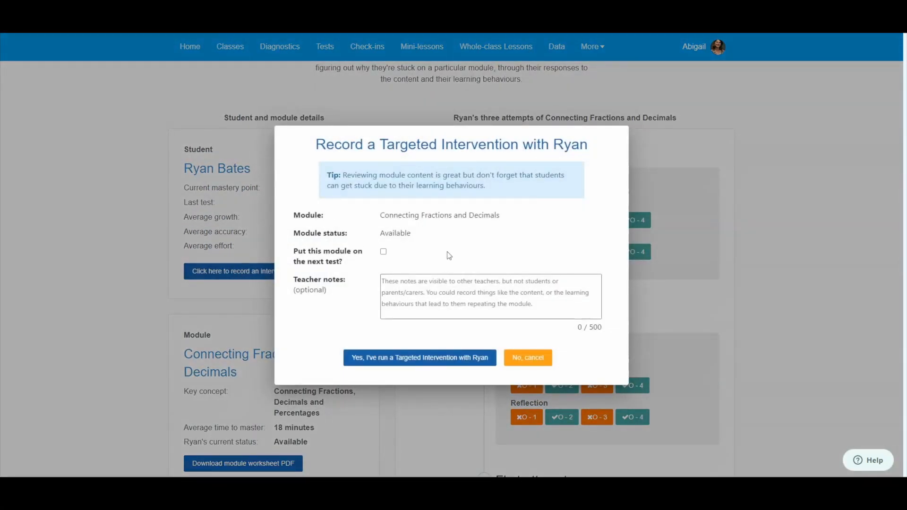
pyautogui.click(496, 46)
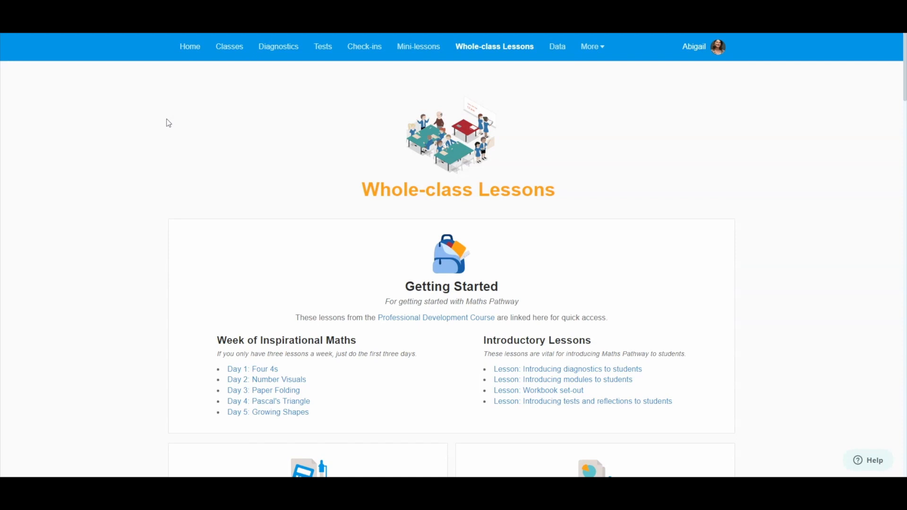
# - Scroll through Senior Maths Readiness, Projects and Rich Learning series like Making and Breaking Conjectures
pyautogui.scroll(-3)
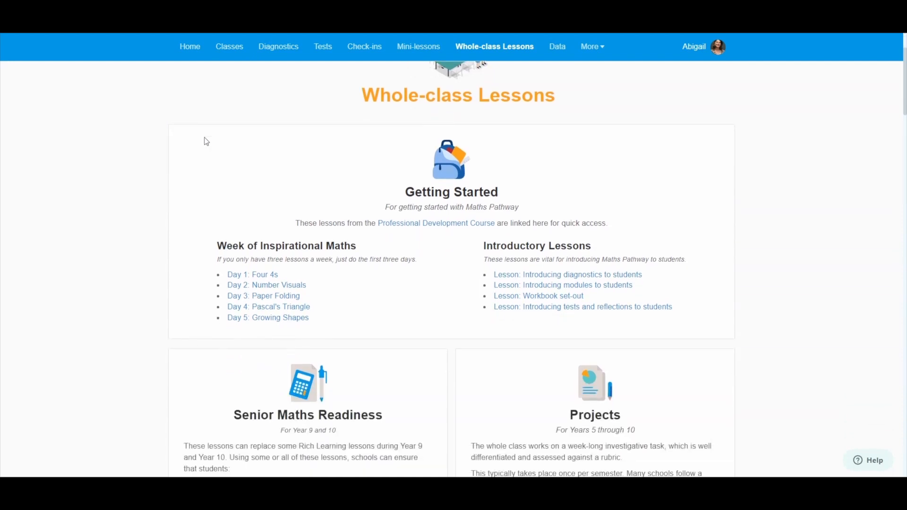
pyautogui.scroll(-3)
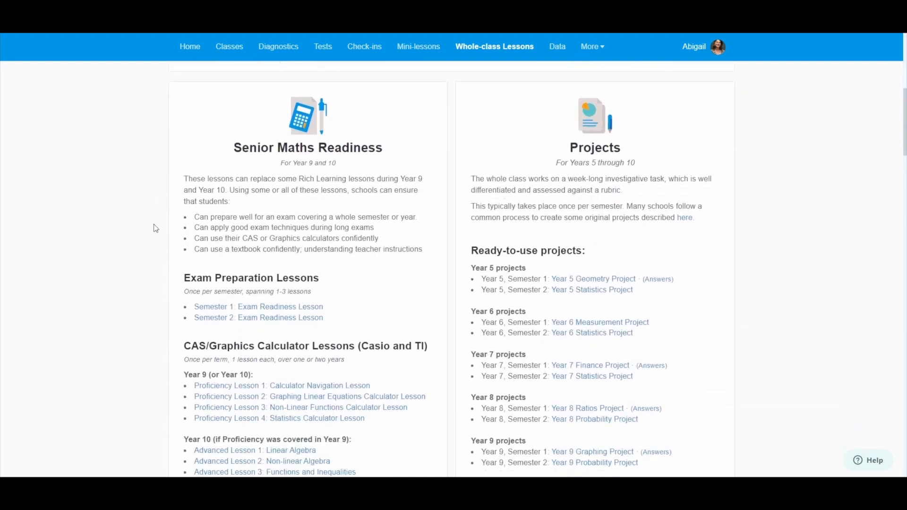
pyautogui.scroll(-3)
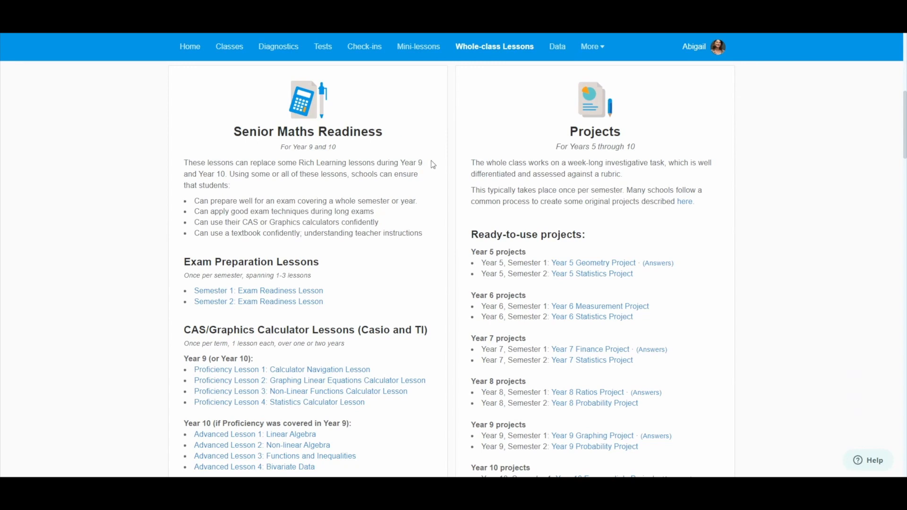
pyautogui.moveTo(568, 124)
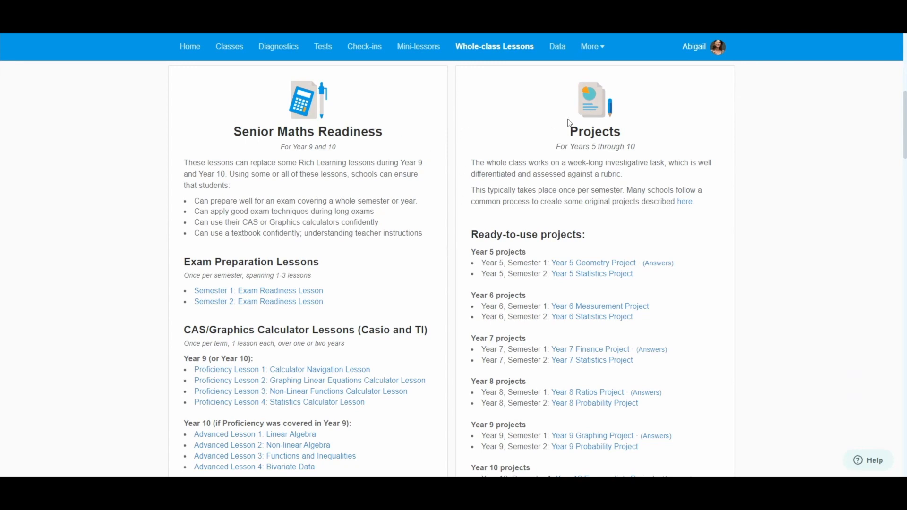
pyautogui.scroll(-3)
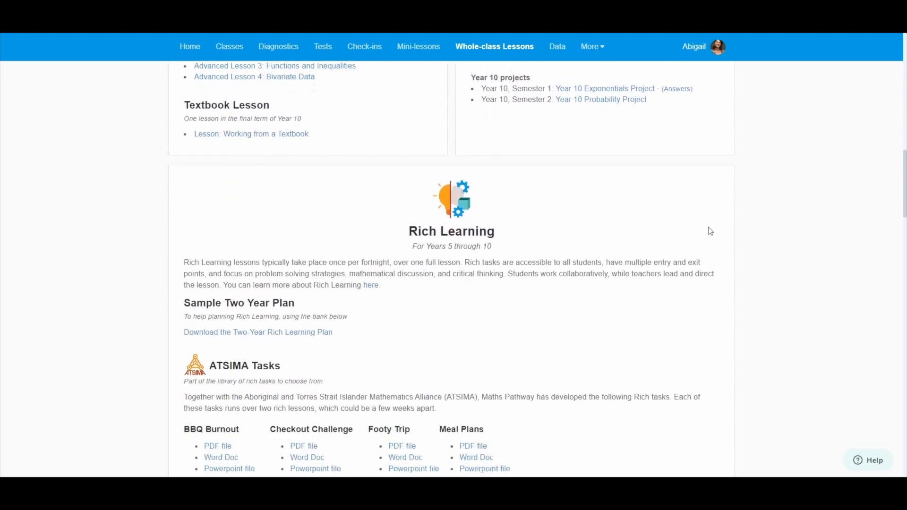
pyautogui.scroll(-3)
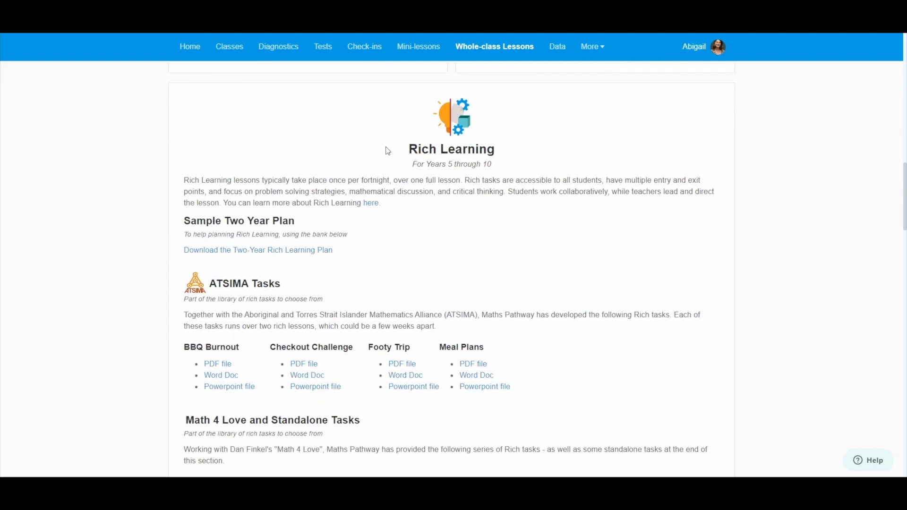
pyautogui.moveTo(414, 247)
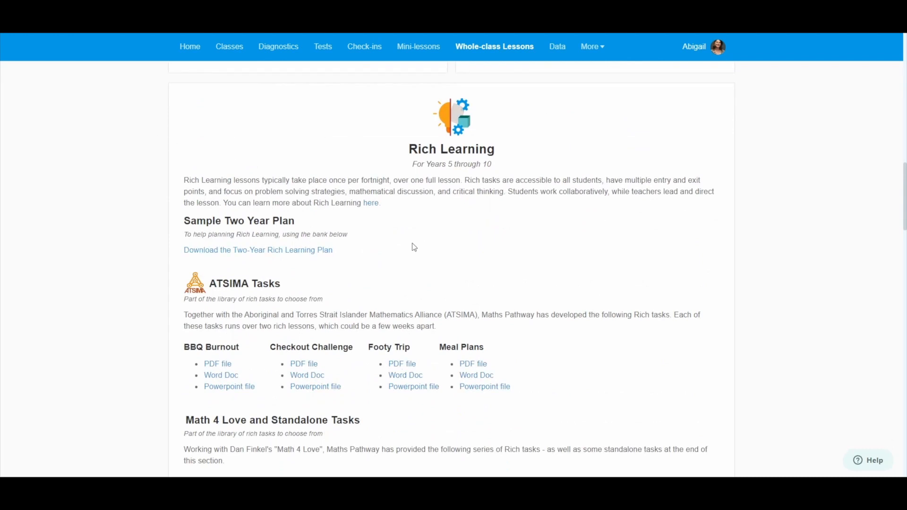
pyautogui.scroll(-3)
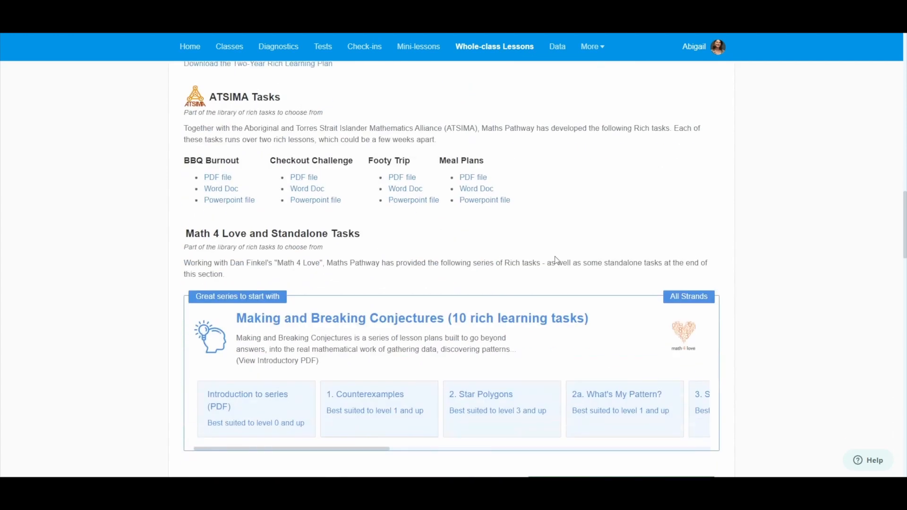
pyautogui.scroll(-3)
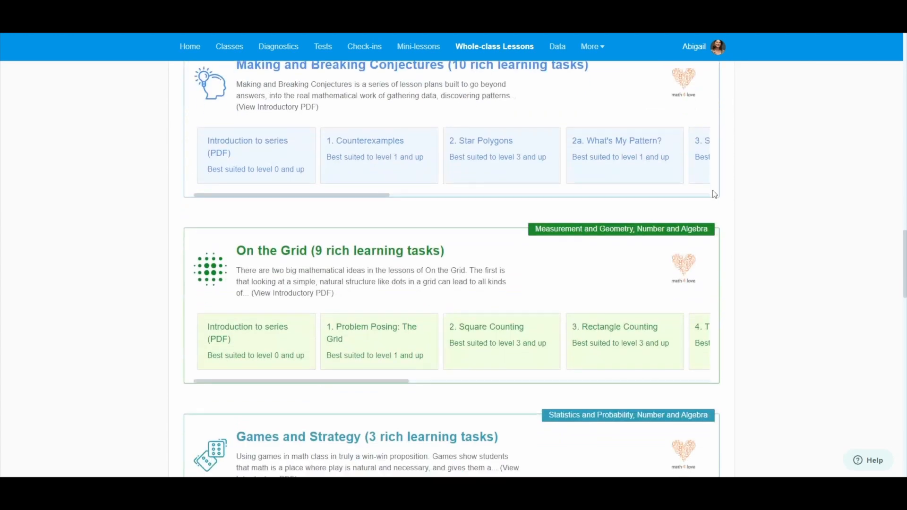